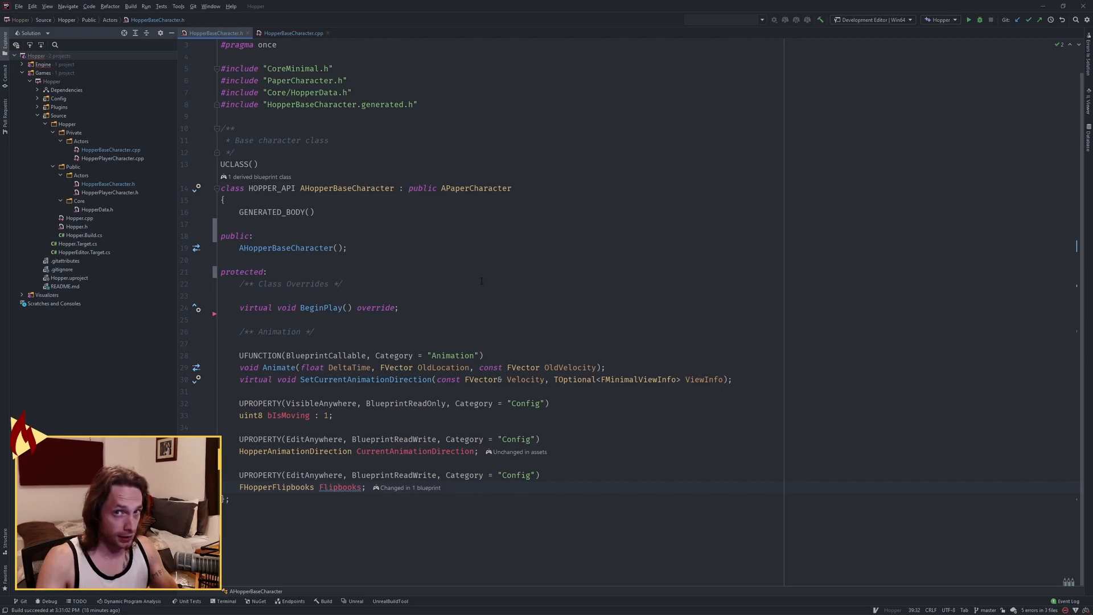
pyautogui.moveTo(349, 331)
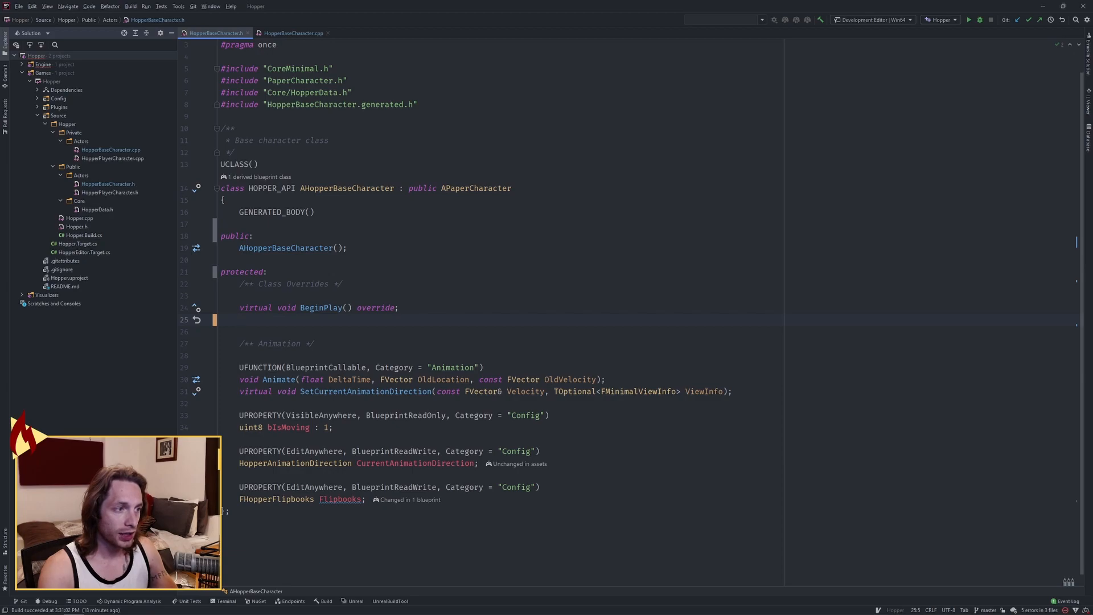
# Step: Declare OnJumped, Landed(const FHitResult& Hit) and NotifyJumpApex() override declarations in the header
pyautogui.write('virtual void')
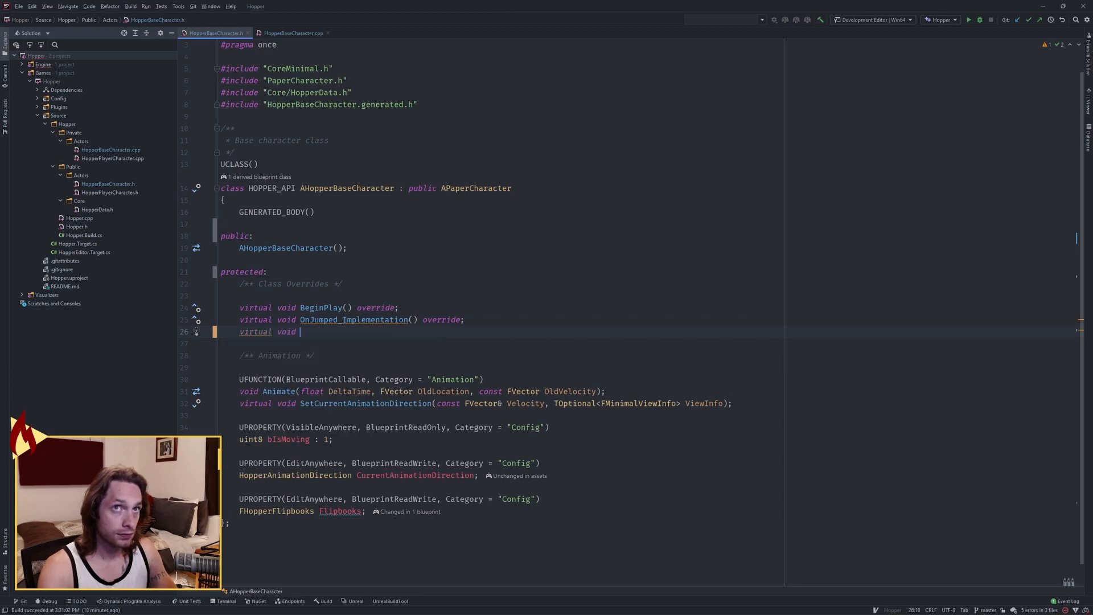
pyautogui.write('Landed(const FHitResult& Hit) override;')
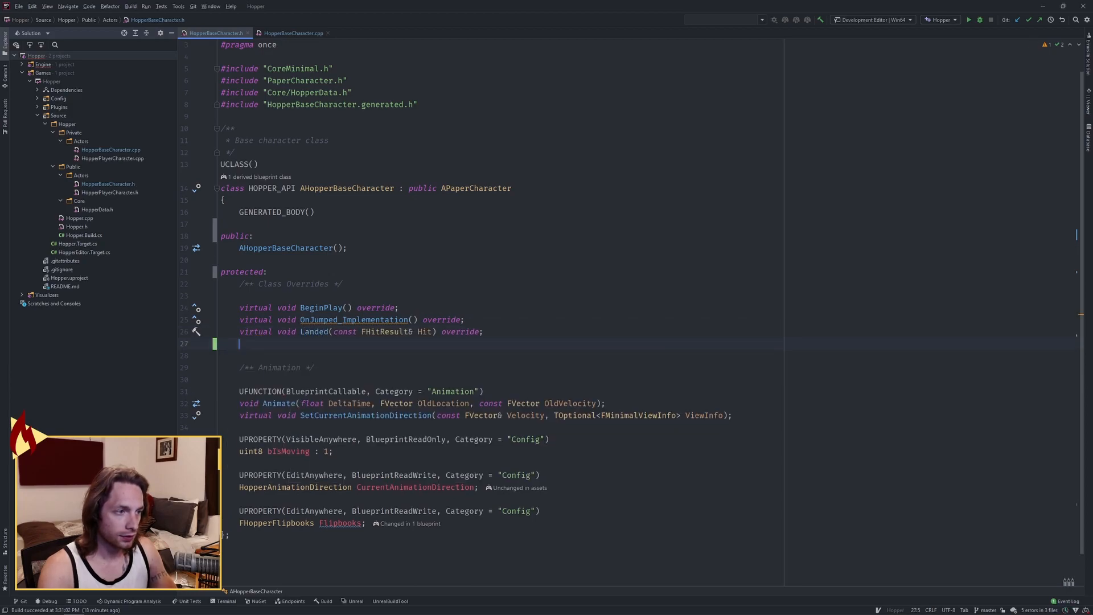
pyautogui.write('void N')
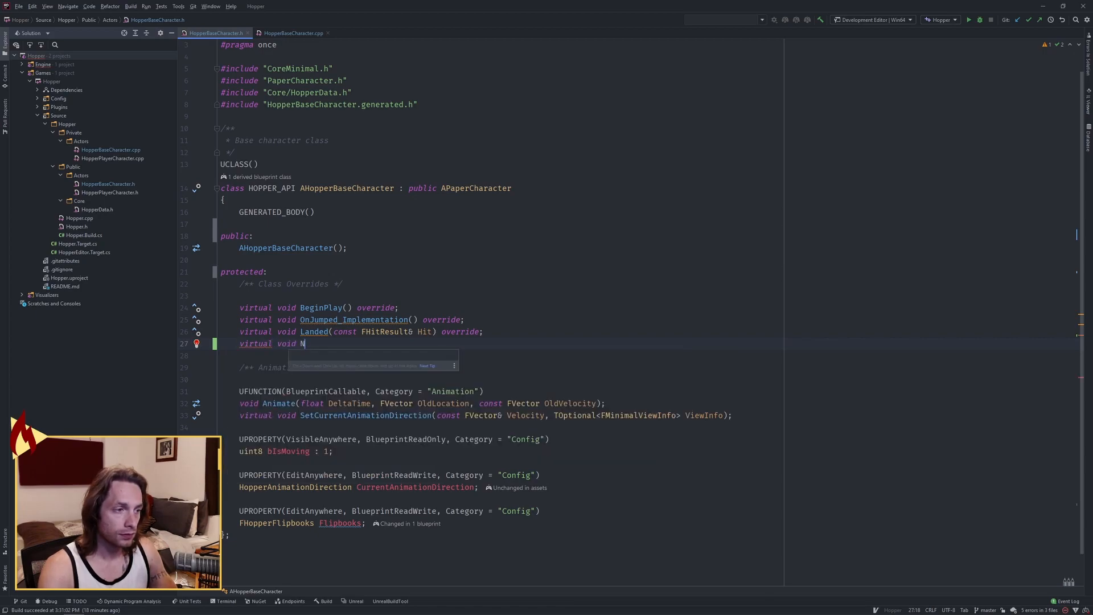
pyautogui.write('otifyJumpApex() override;')
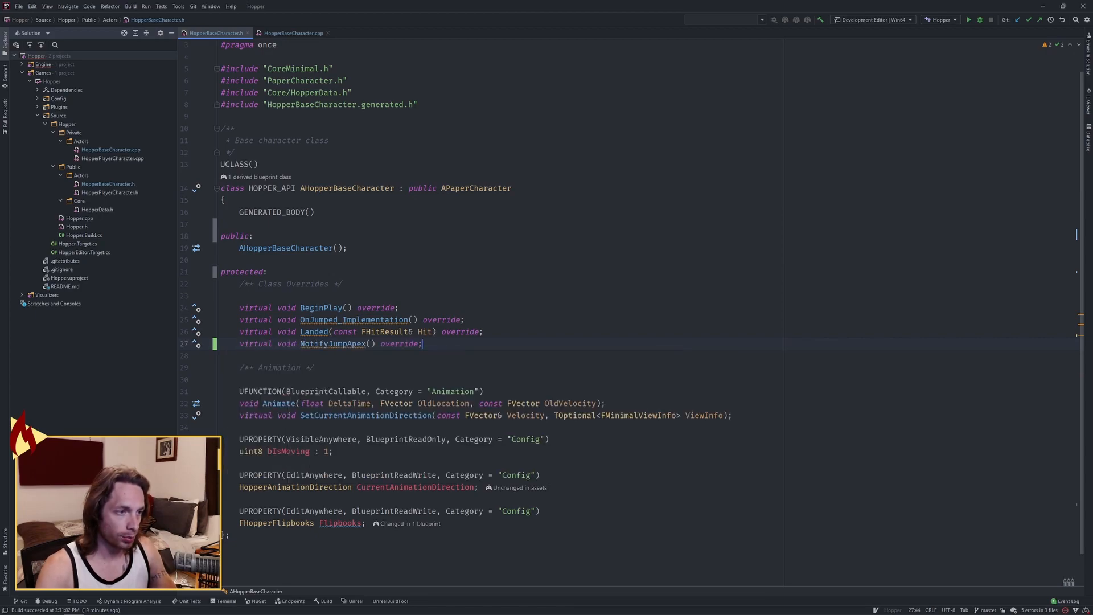
pyautogui.press('enter')
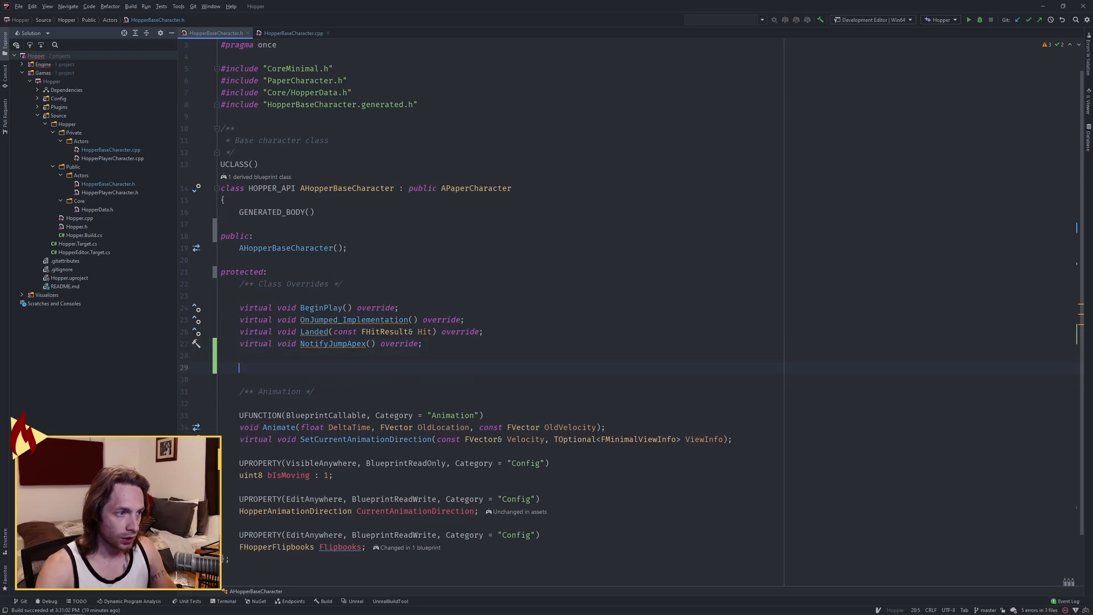
# Step: Add a /** Movement */ section with ModifyJumpPower(), ResetJumpPower(), FTimerHandle JumpReset and int JumpCounter{}
pyautogui.write('/** Movement */')
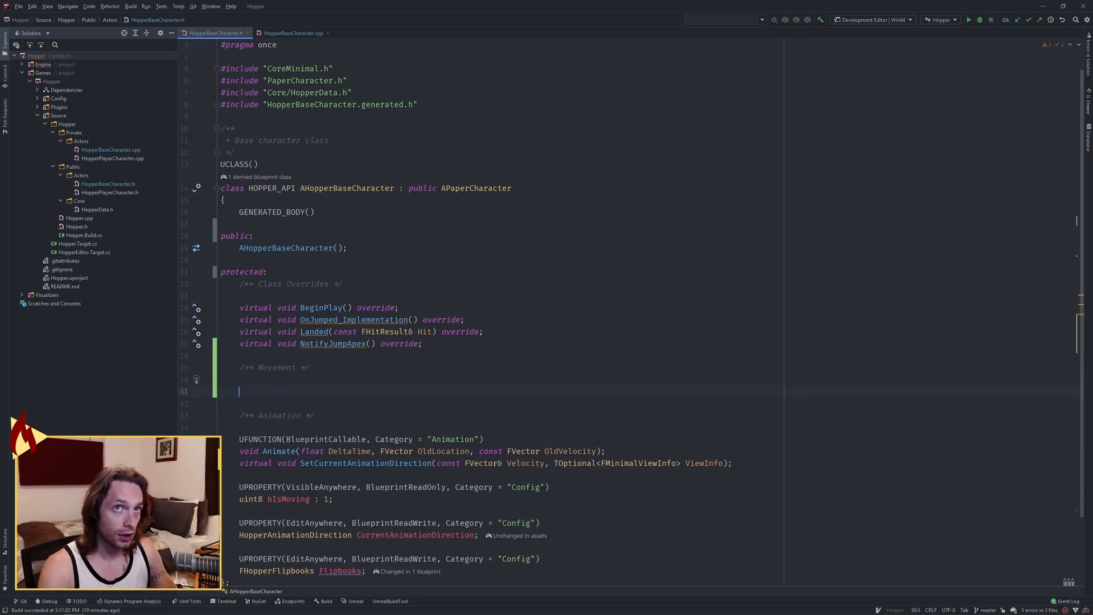
pyautogui.write('void ModifyJumpPower();')
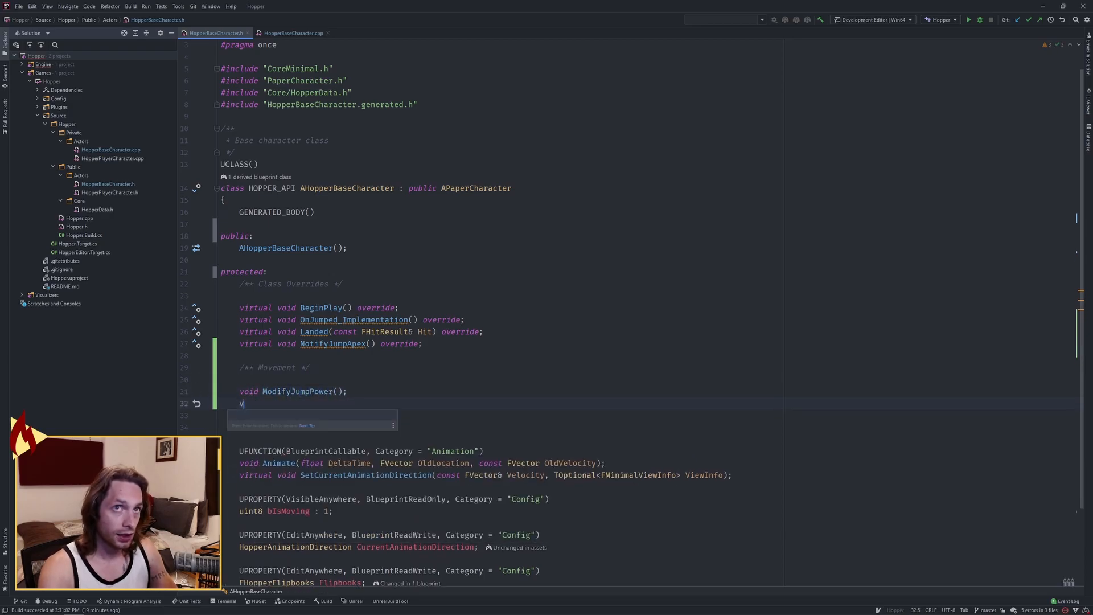
pyautogui.write('void ResetJumpPower();')
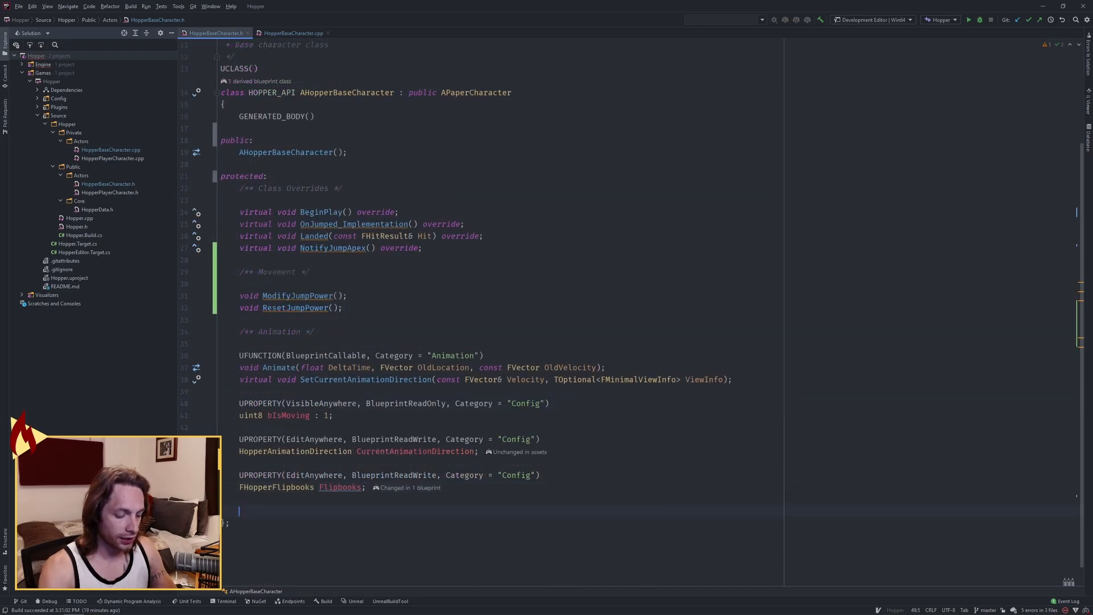
pyautogui.write('FTimerHandle Jum')
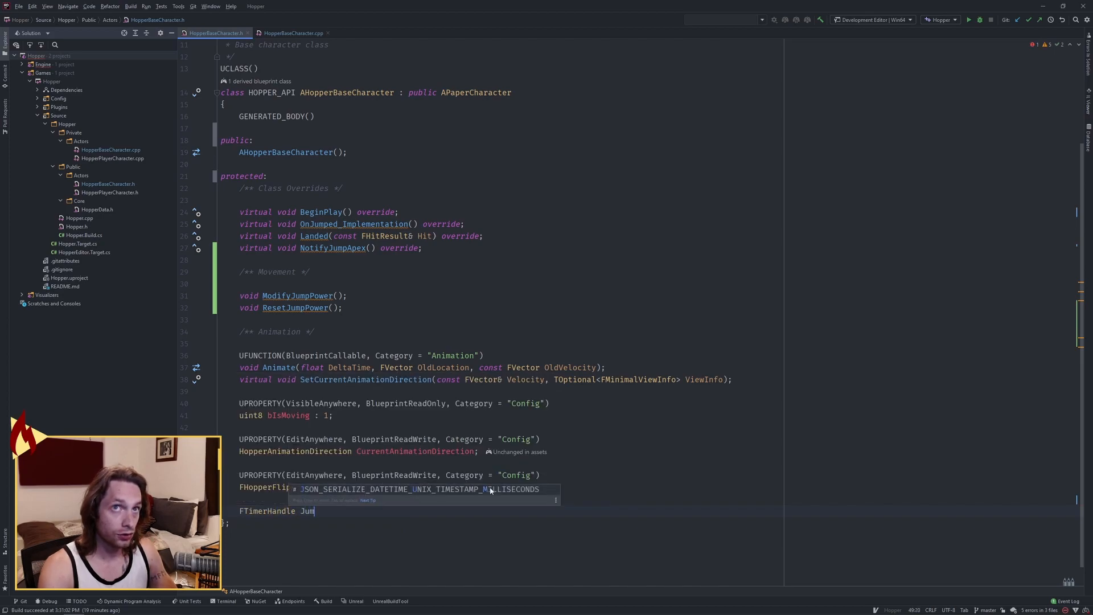
pyautogui.write('int')
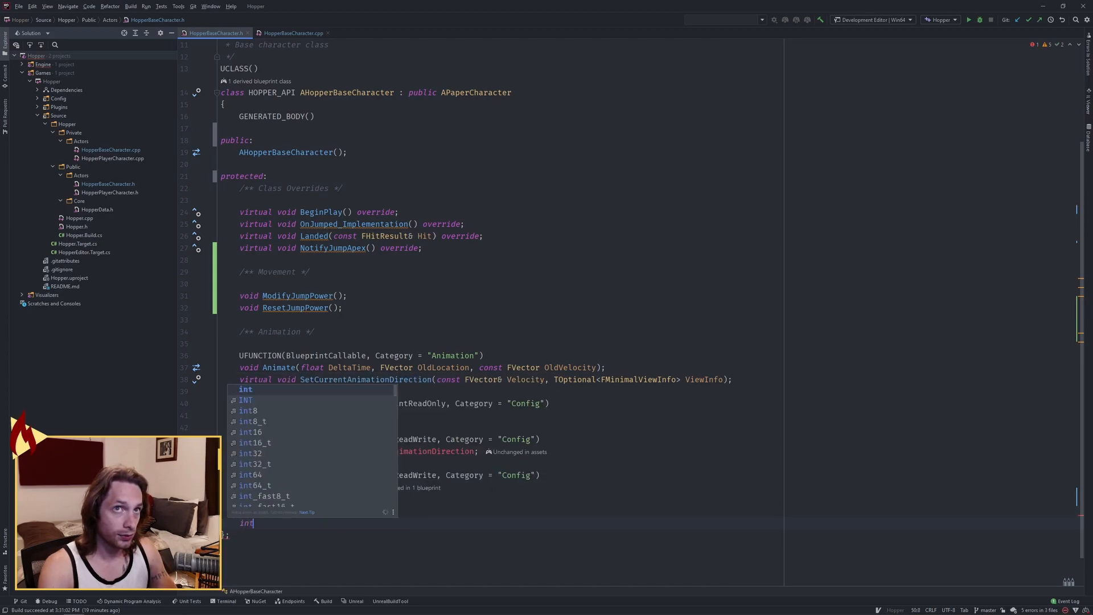
pyautogui.write('JumpCounter')
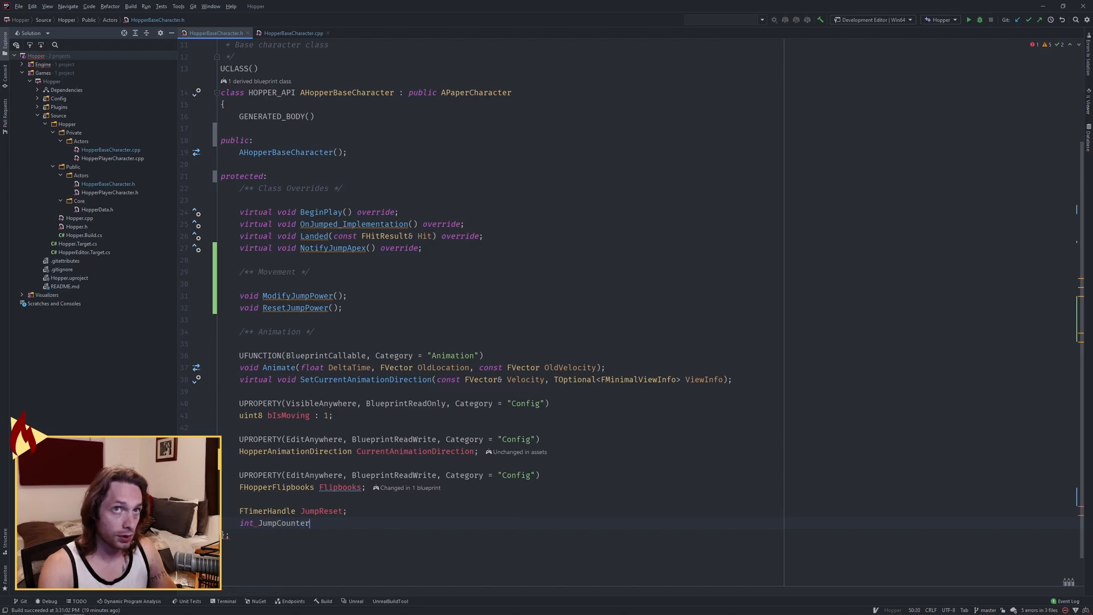
pyautogui.write('{};')
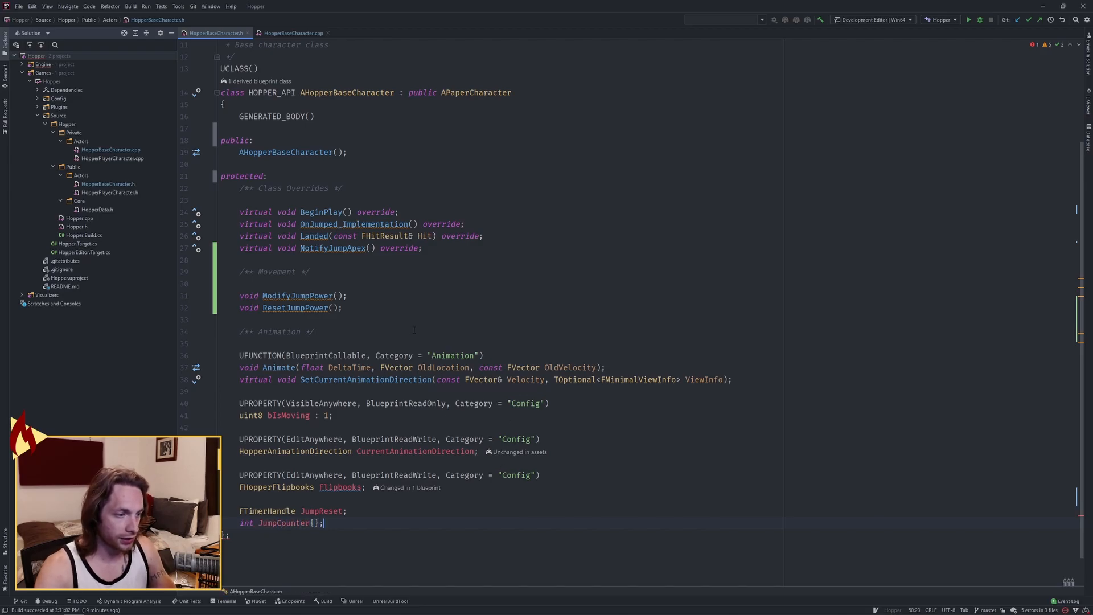
# Step: In the constructor set GetCharacterMovement() GravityScale to 2.8f and JumpZVelocity to 1000.f
pyautogui.click(292, 33)
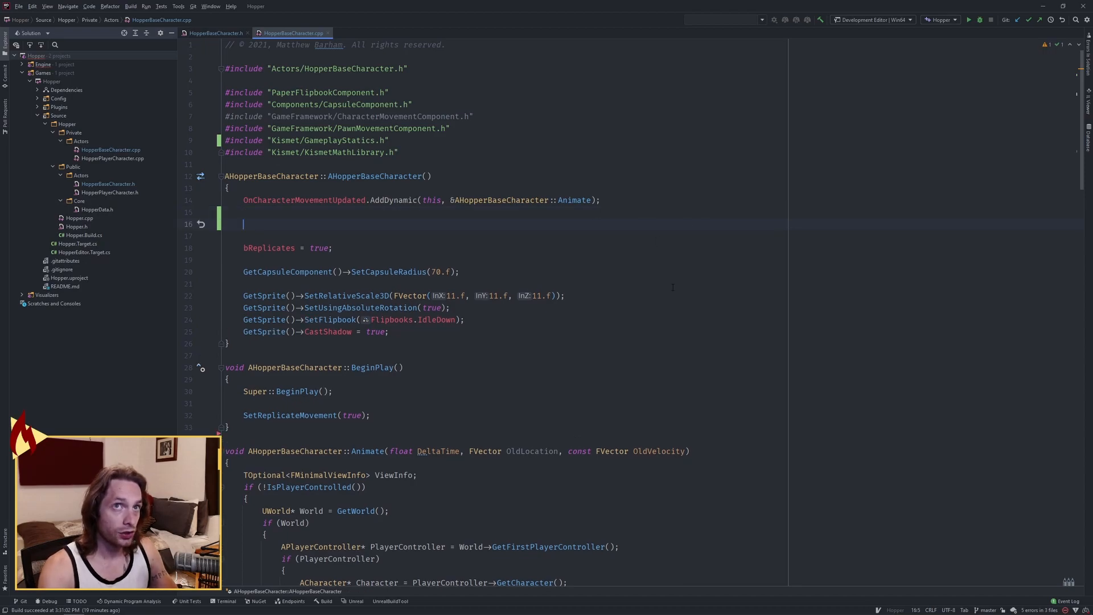
pyautogui.write('GetCharacterMovement()->GravityScale')
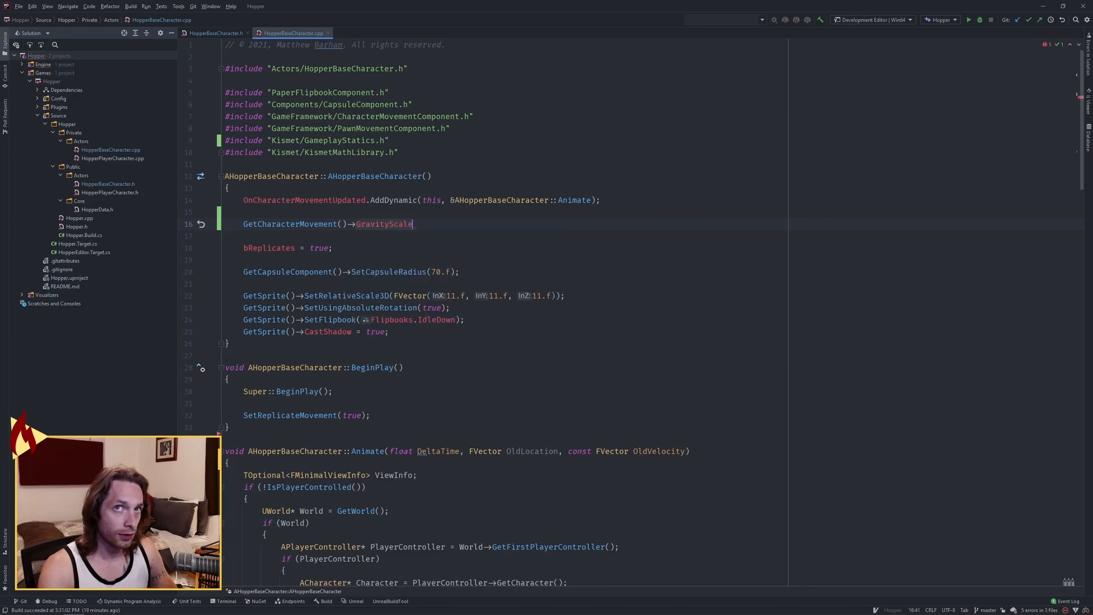
pyautogui.write('= 2.89')
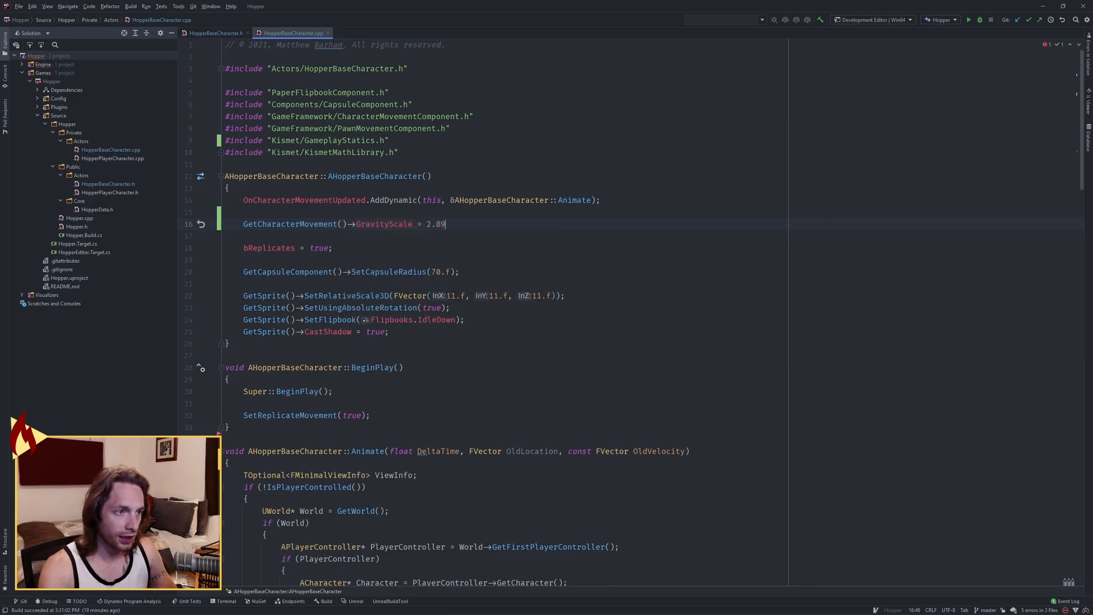
pyautogui.write('GetCharacterMovement()->JumpZVelocity')
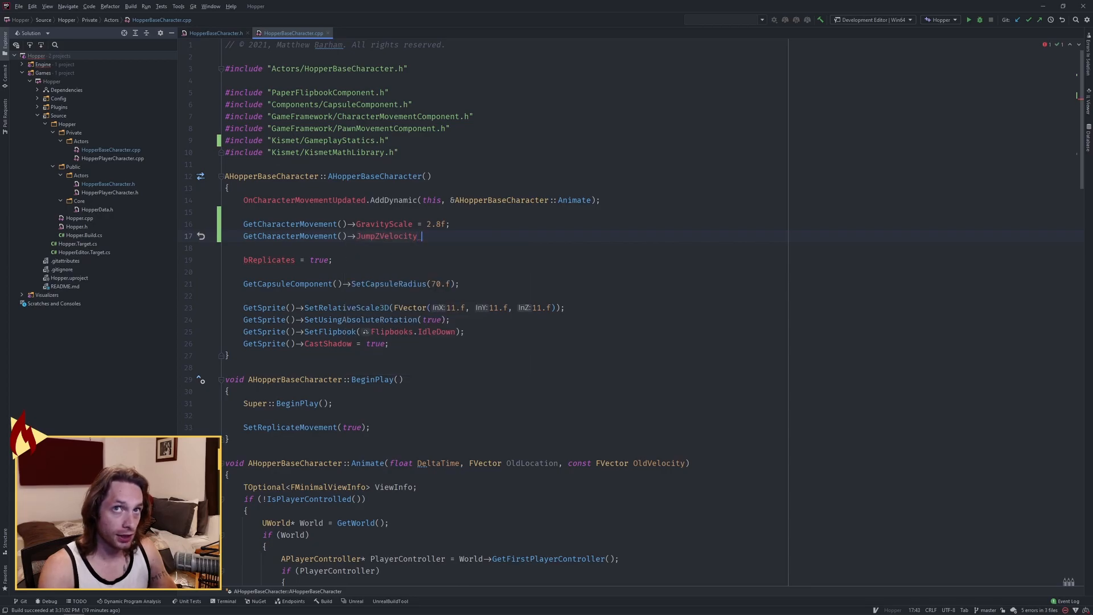
pyautogui.write('= 1000.f;')
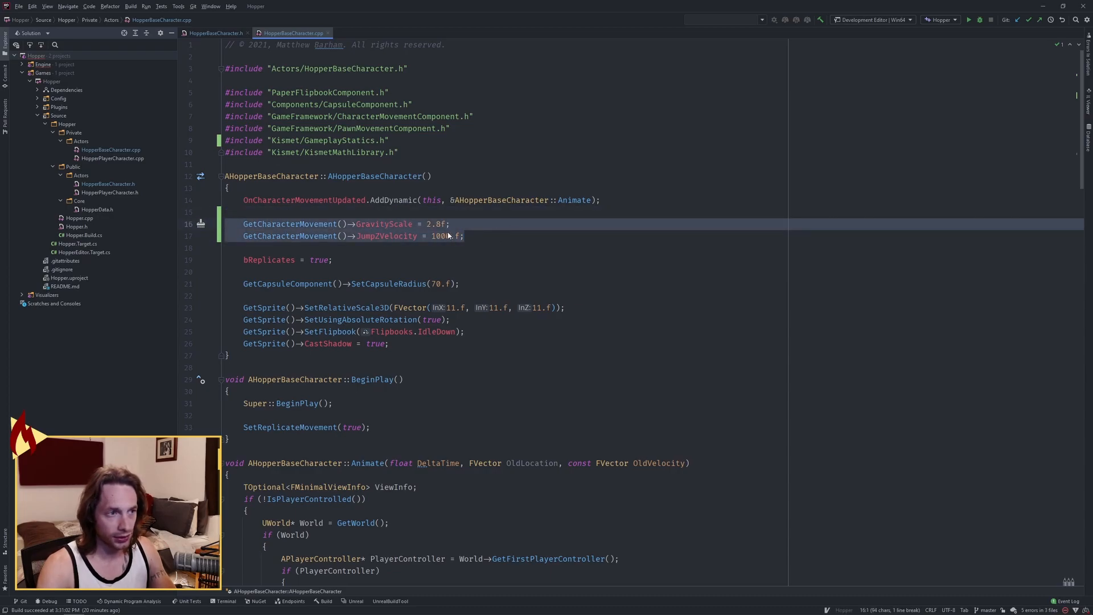
# Step: In OnJumped_Implementation set GetCharacterMovement()->bNotifyApex = true, correcting the flag name
pyautogui.click(213, 33)
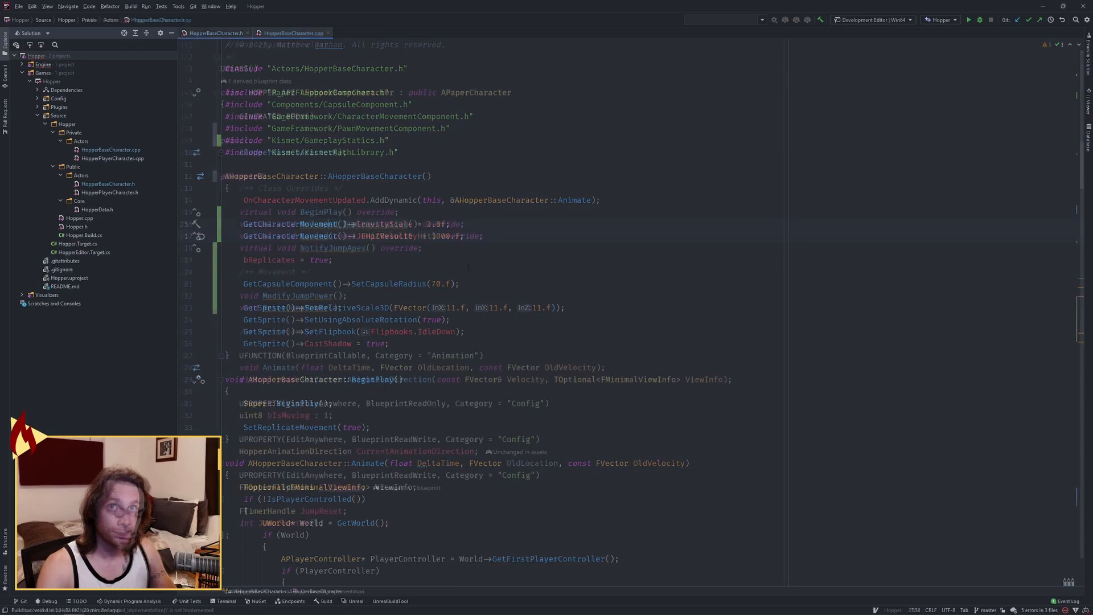
pyautogui.scroll(-3)
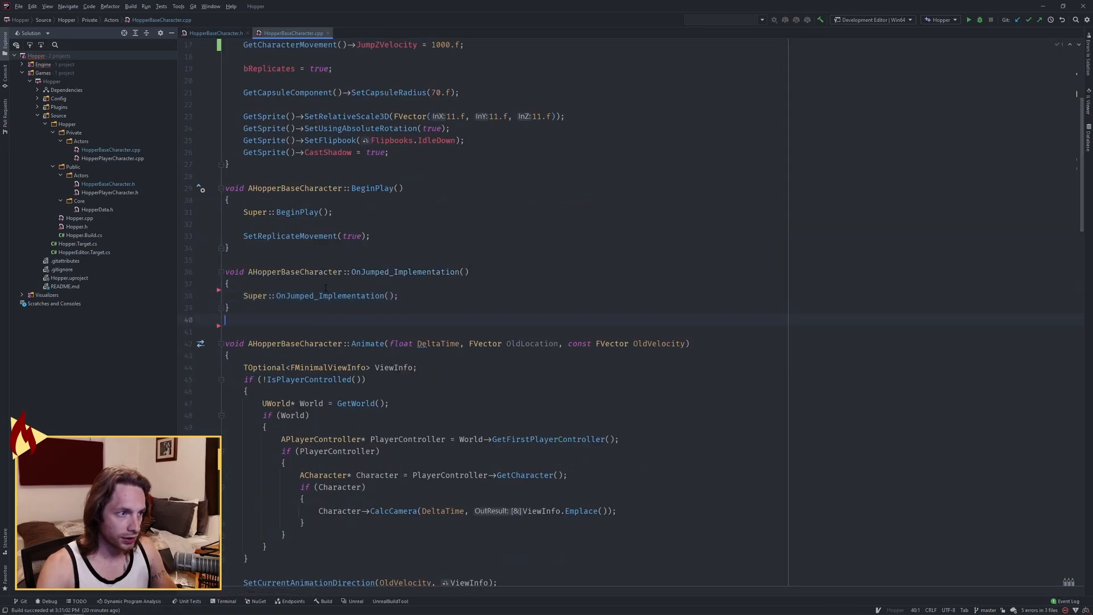
pyautogui.press('enter')
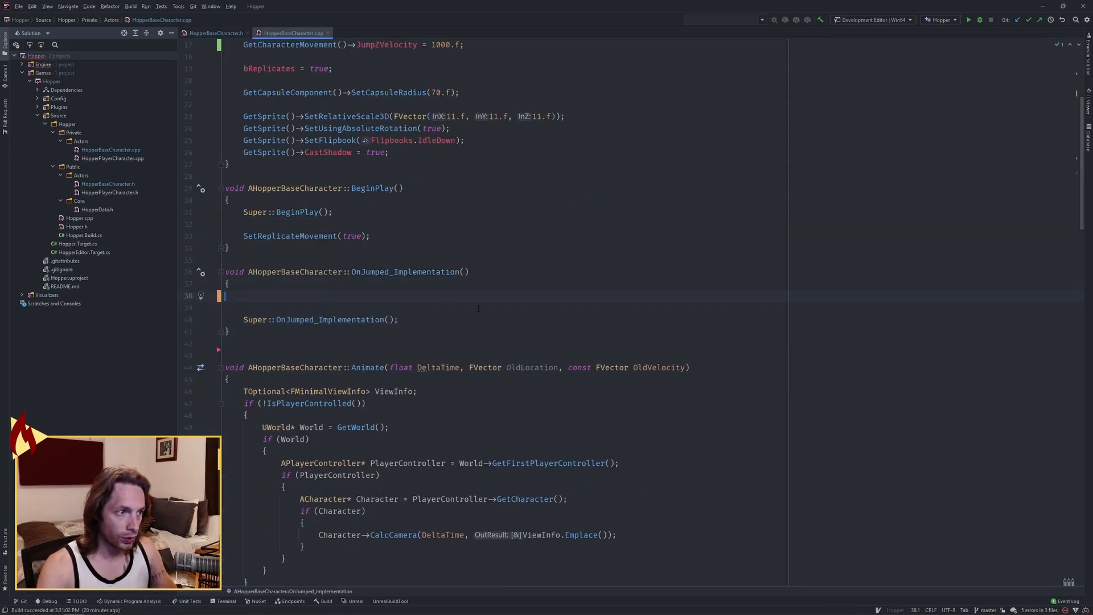
pyautogui.write('G')
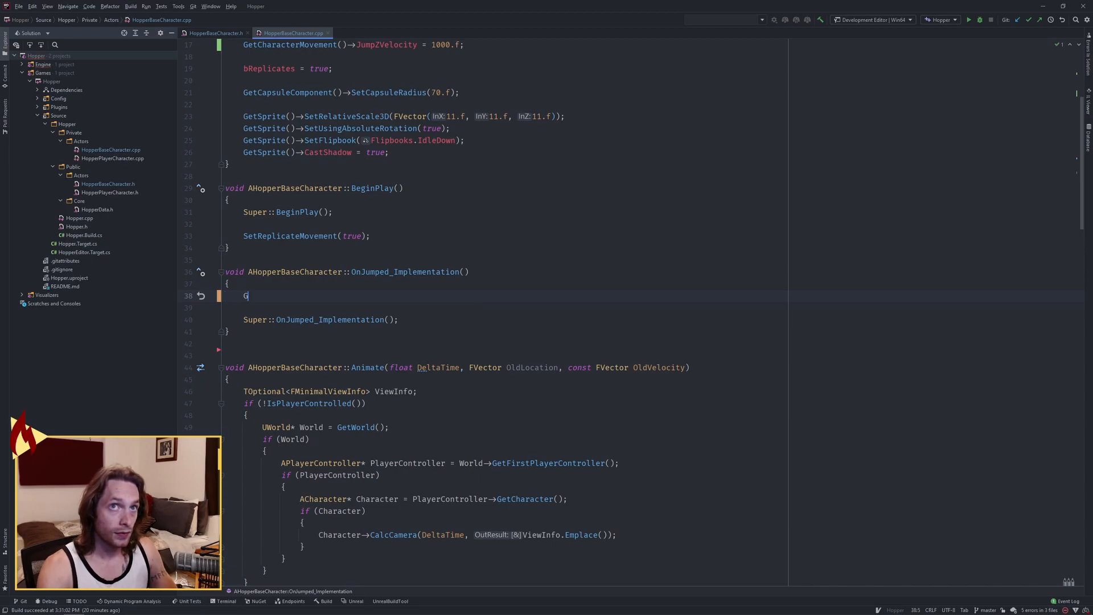
pyautogui.write('etCharacterMovement()->')
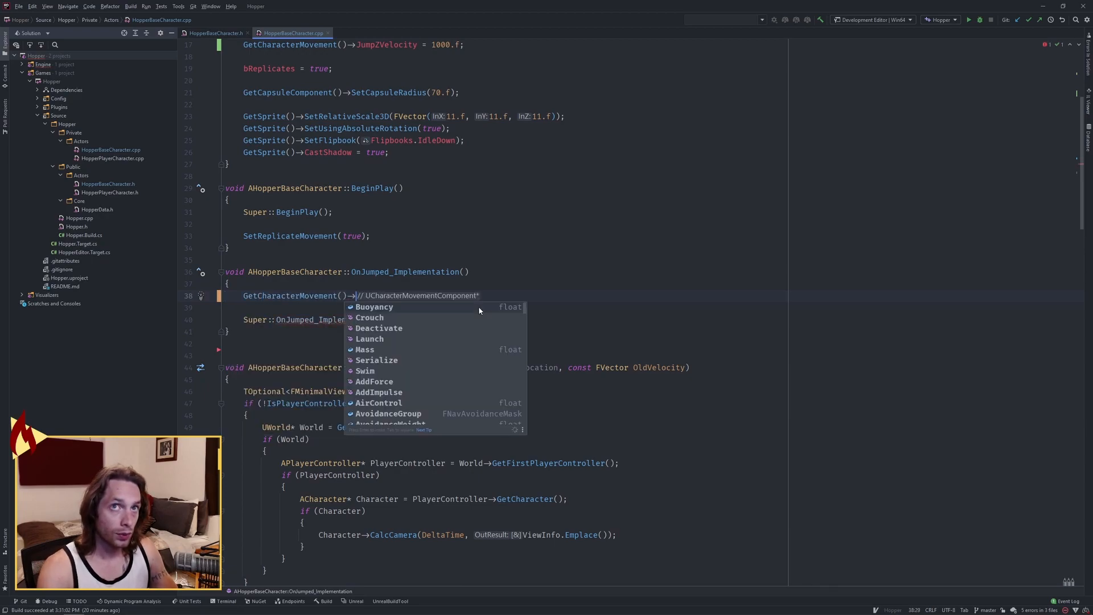
pyautogui.write('bNotifyApex = tr')
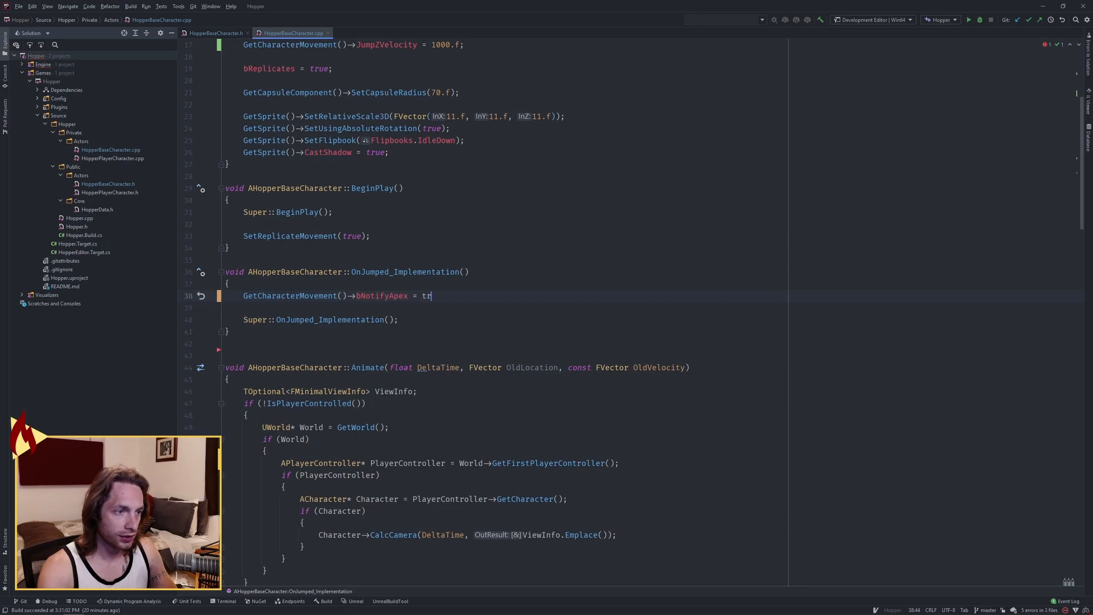
pyautogui.write('ue;')
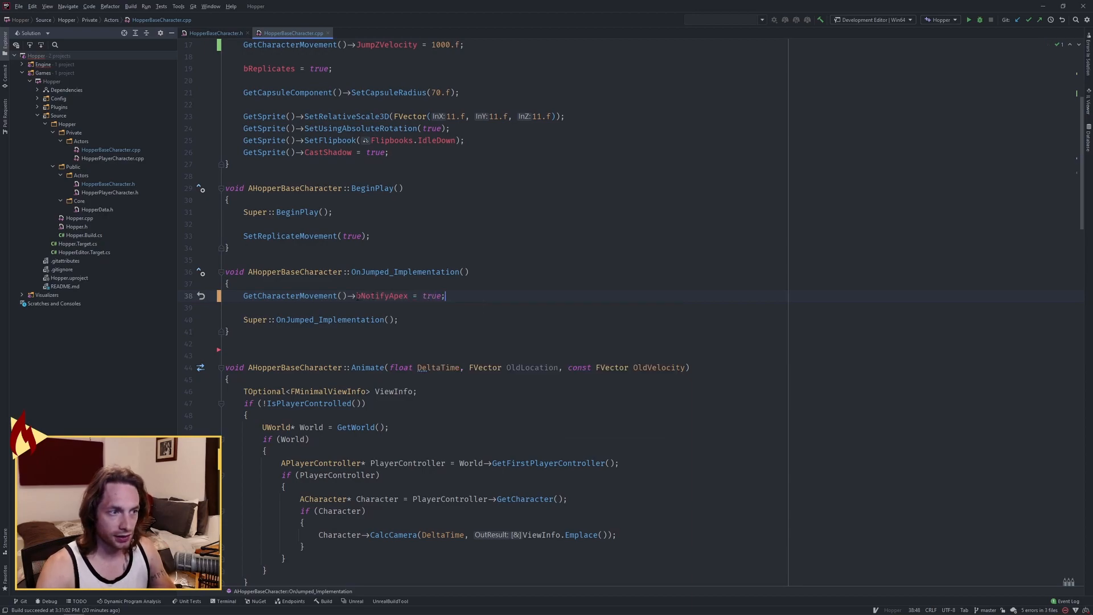
pyautogui.doubleClick(381, 296)
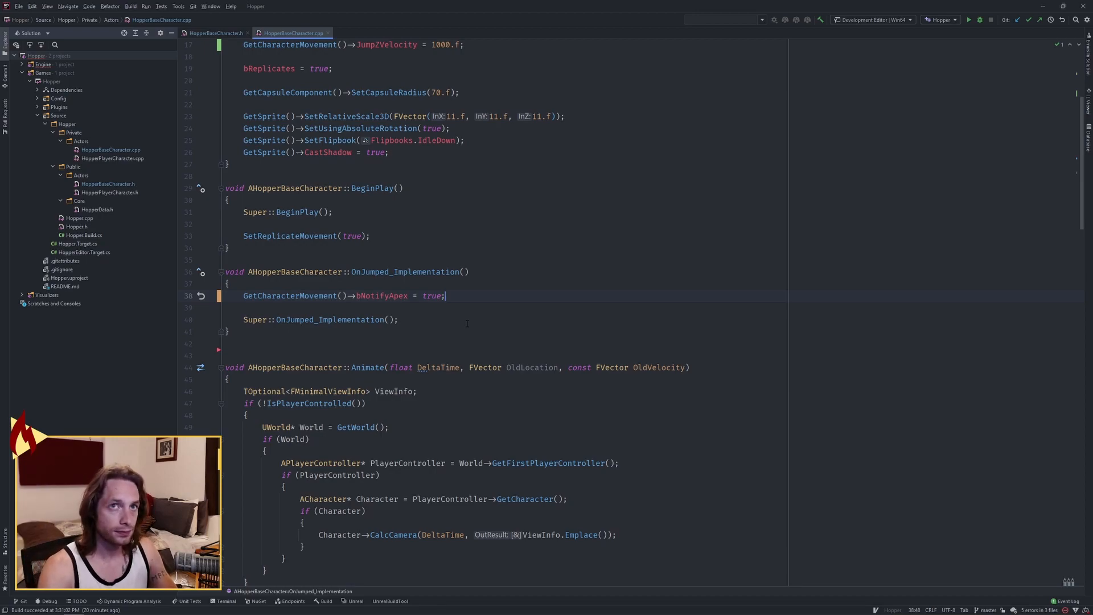
# Step: Freeze the sprite at play rate 0 and frame 0, increment JumpCounter and clear the JumpReset timer
pyautogui.press('enter')
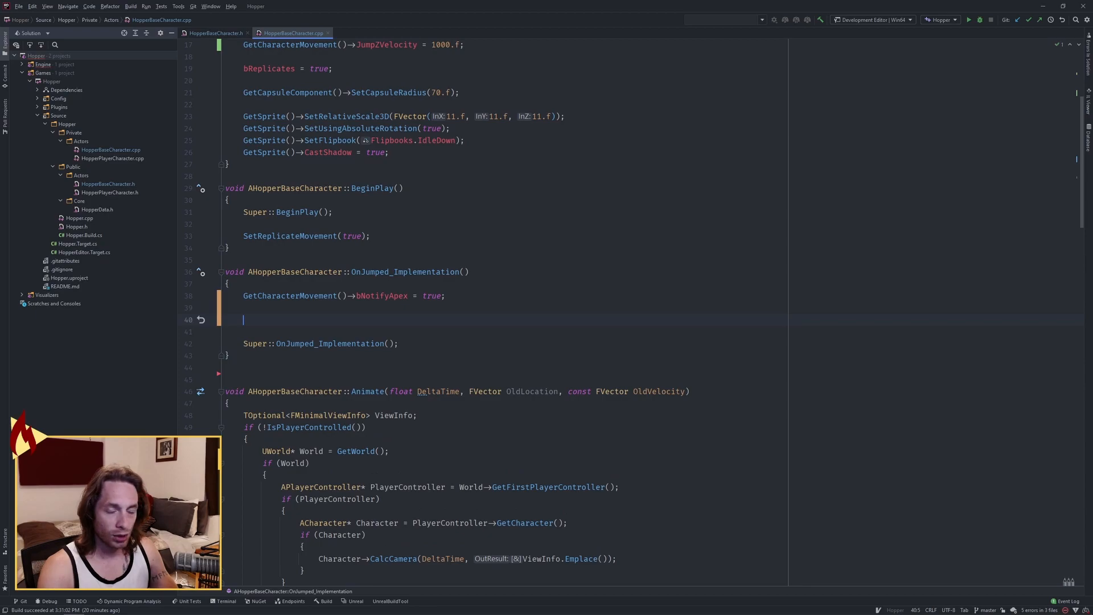
pyautogui.write('GetSprite()->SetPlayRate(0')
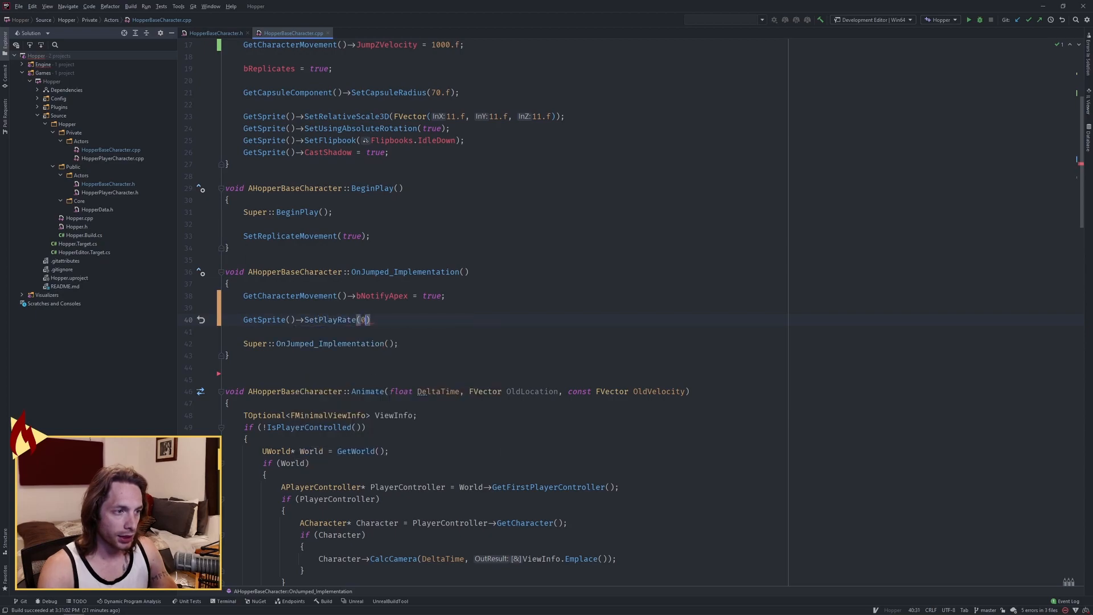
pyautogui.write('Get')
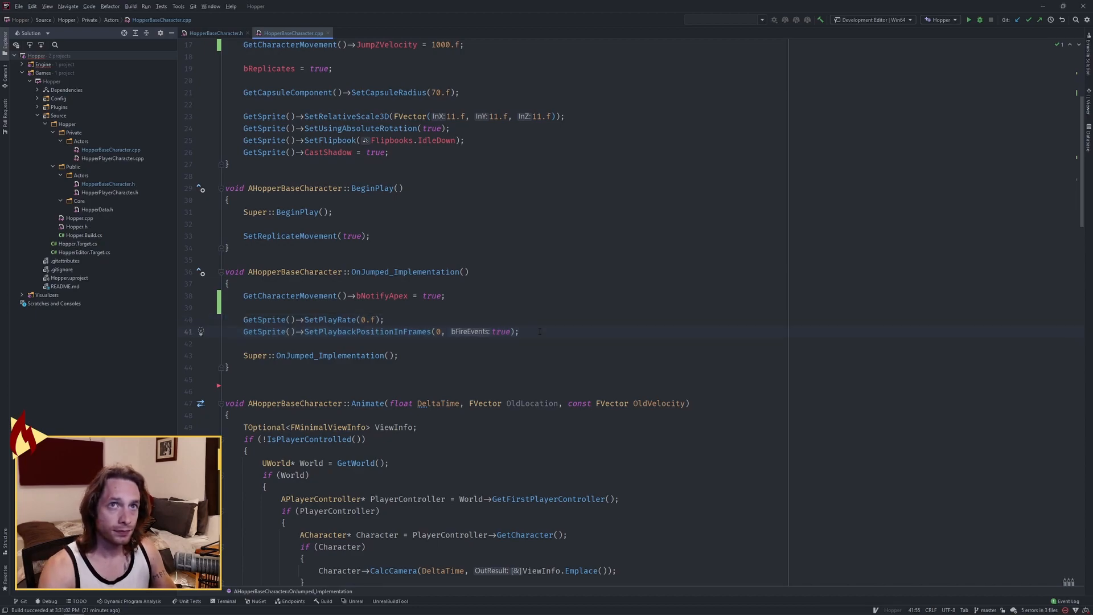
pyautogui.write('JumpCounter++;')
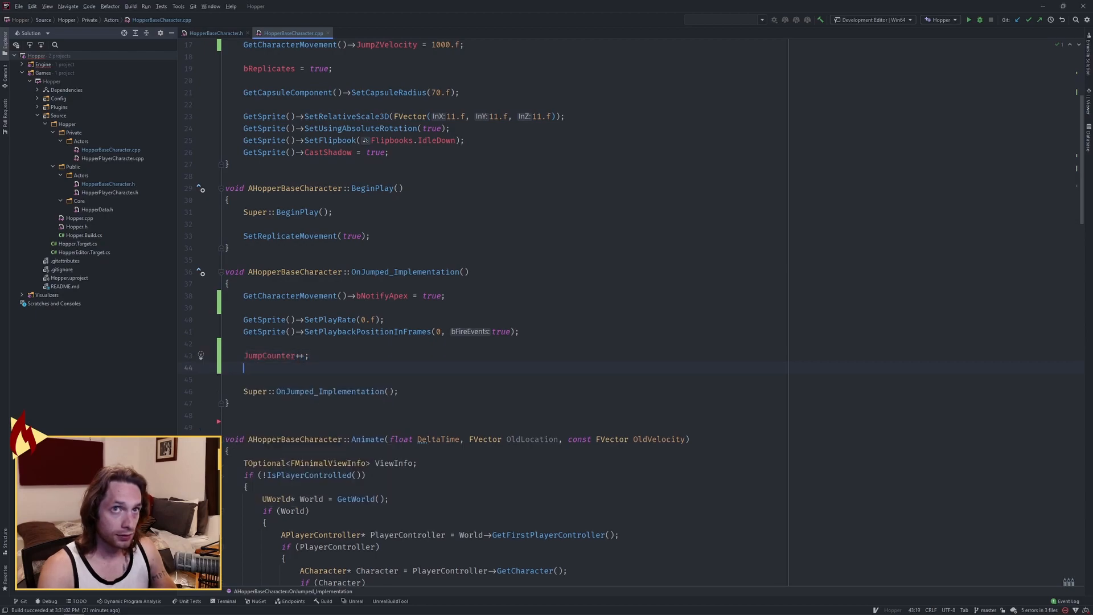
pyautogui.write('GetWorldTimerManager().ClearTimer(JumpReset);')
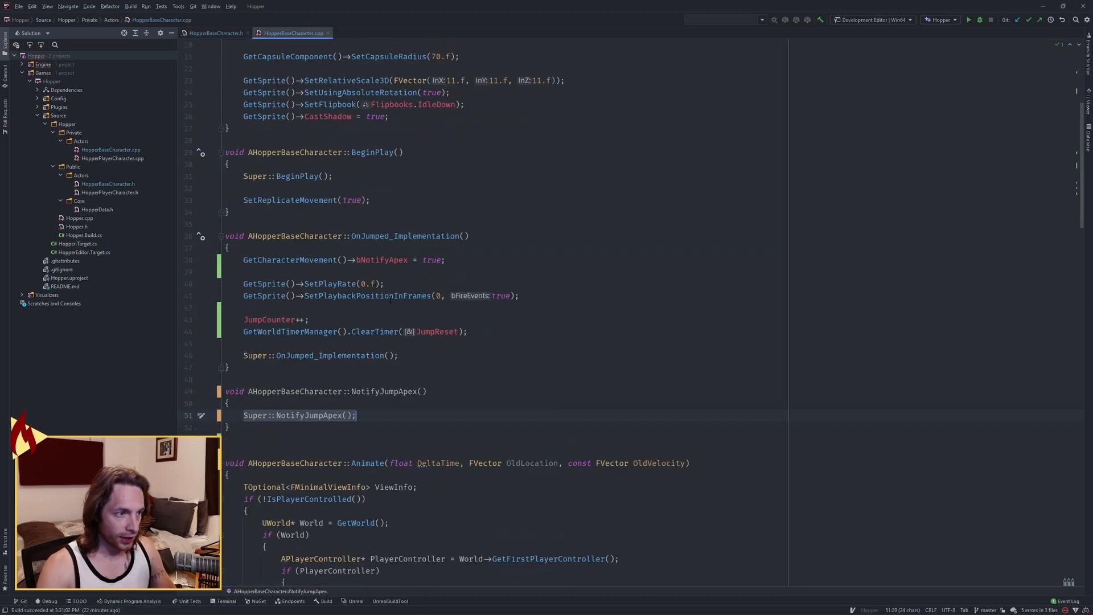
# Step: In NotifyJumpApex set GetCharacterMovement()->GravityScale = 5.f, then add the ModifyJumpPower stub
pyautogui.press('Return')
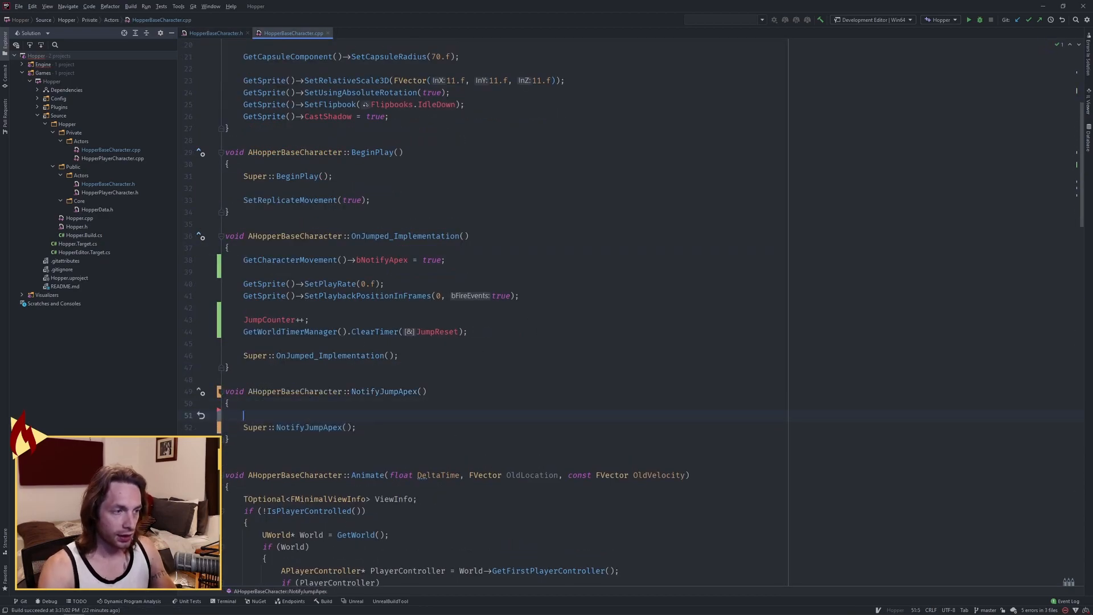
pyautogui.write('G')
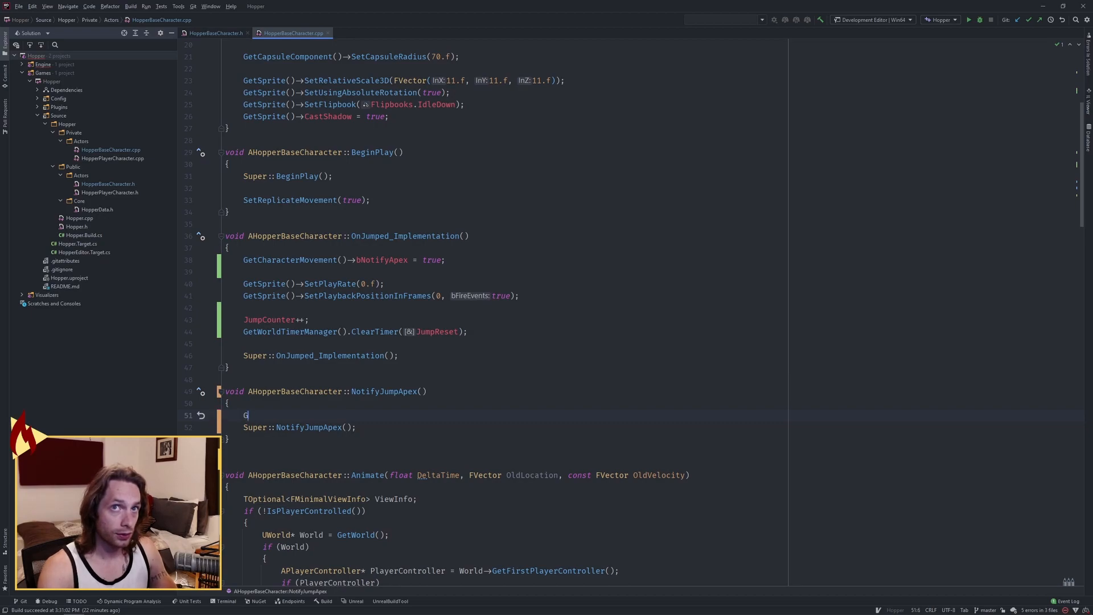
pyautogui.write('GetCharacterMovement()->GravityScale =')
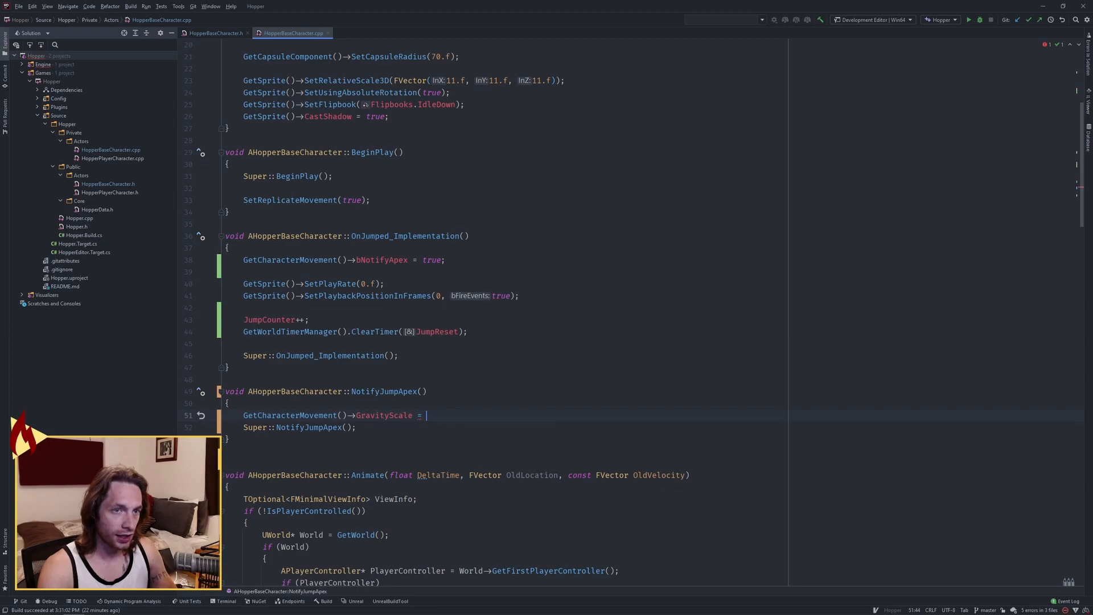
pyautogui.write('5.f;')
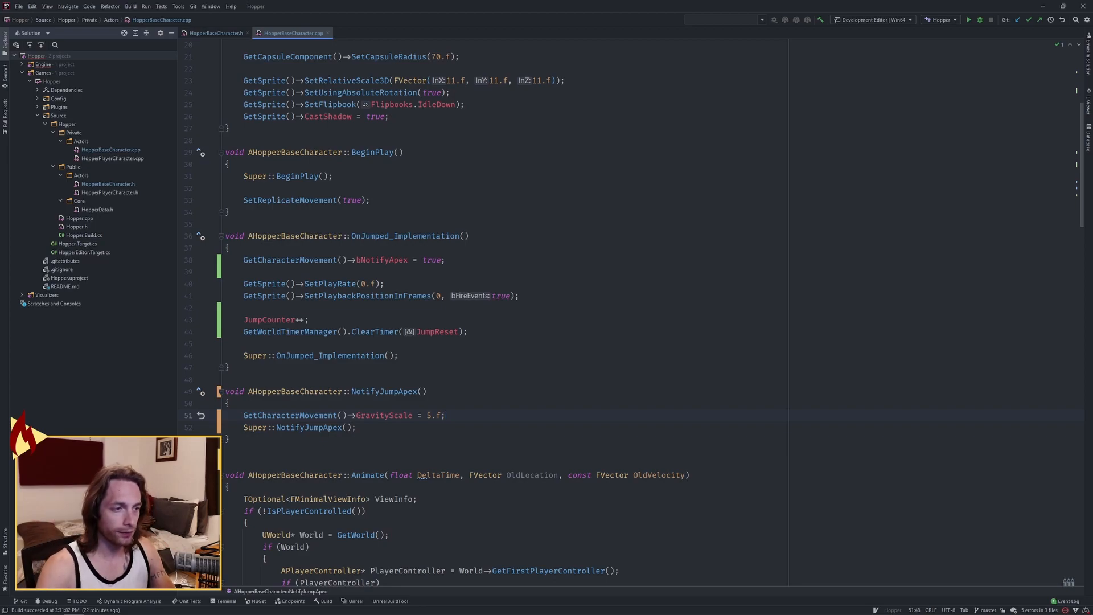
pyautogui.click(216, 33)
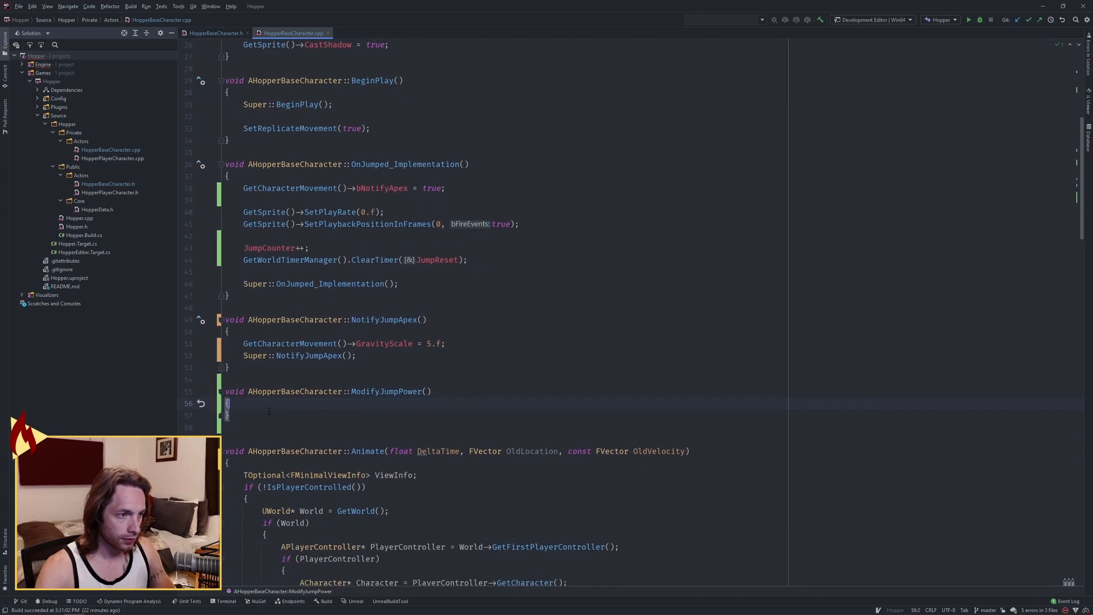
# Step: Write a switch on JumpCounter with case 1, case 2 and break statements in ModifyJumpPower
pyautogui.press('enter')
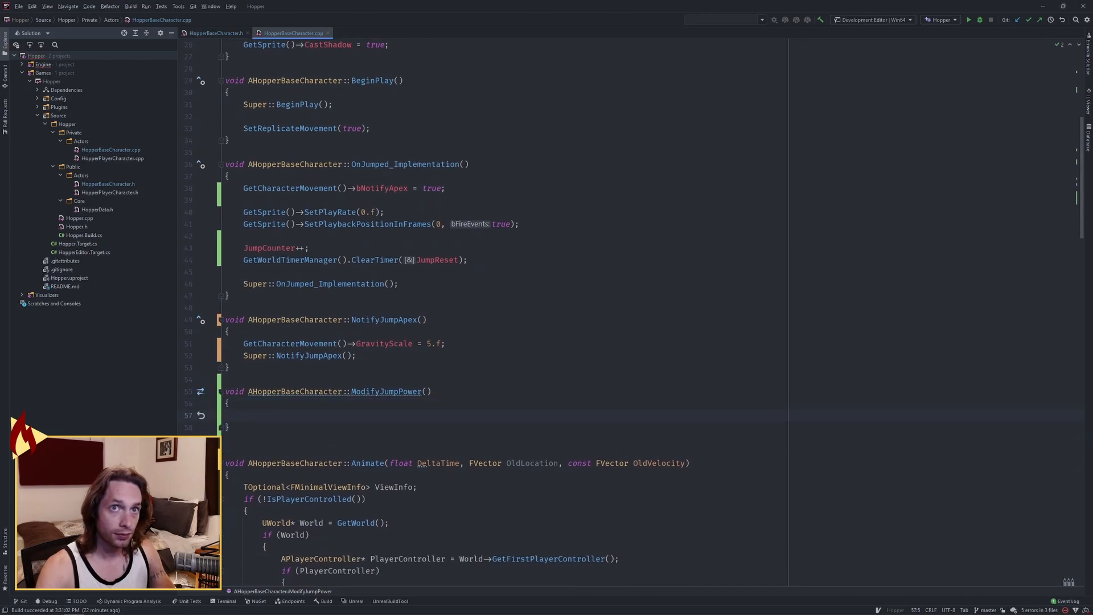
pyautogui.write('switch (J) {')
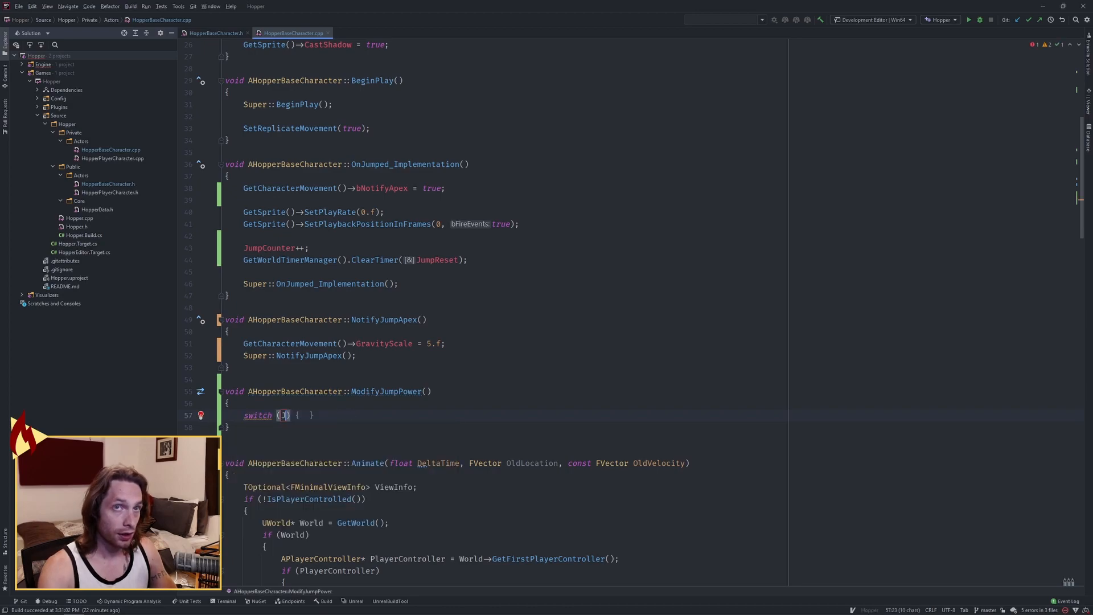
pyautogui.write('JumpCounter')
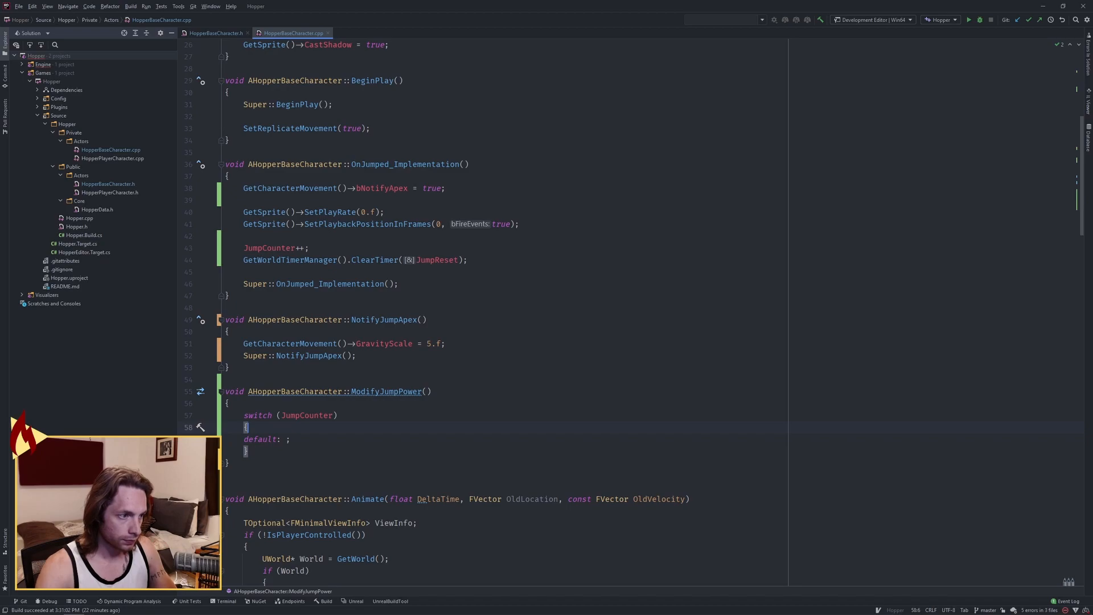
pyautogui.write('case 1:')
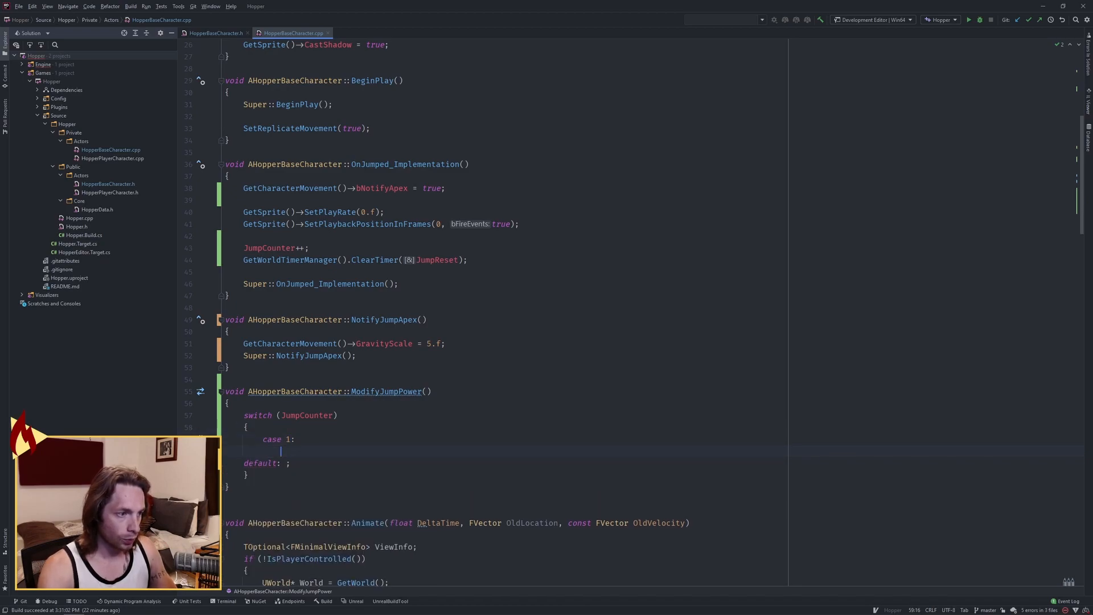
pyautogui.write('case 2:')
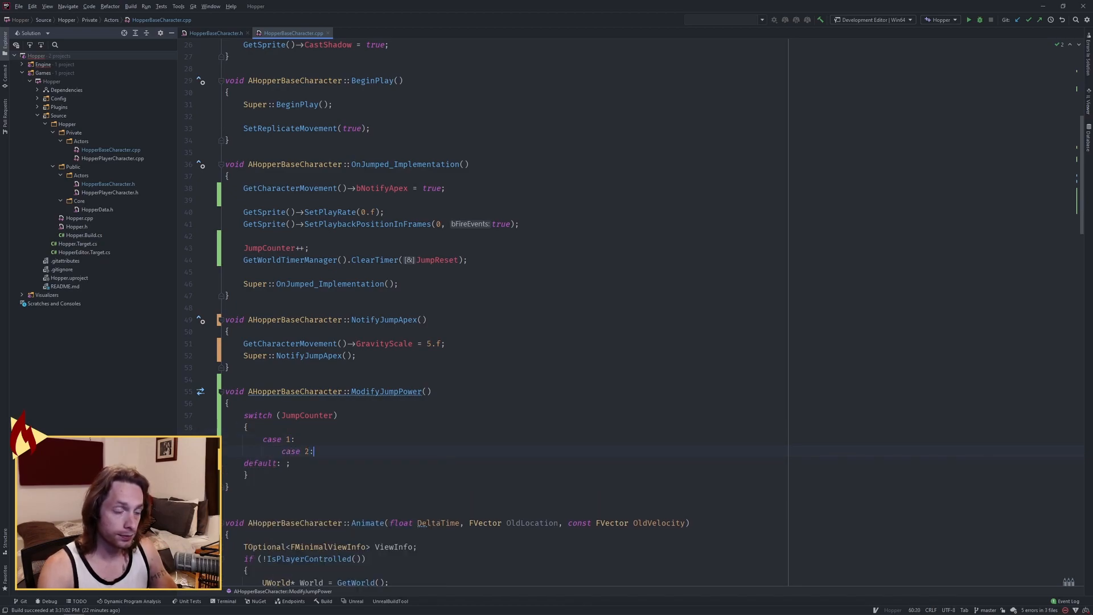
pyautogui.write('bre')
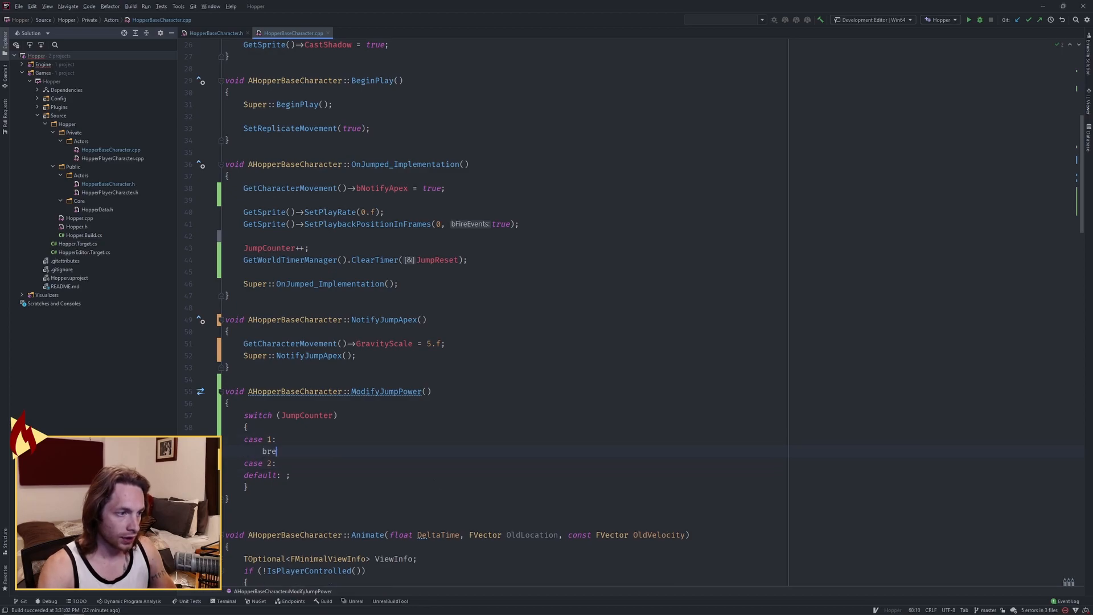
pyautogui.write('break;')
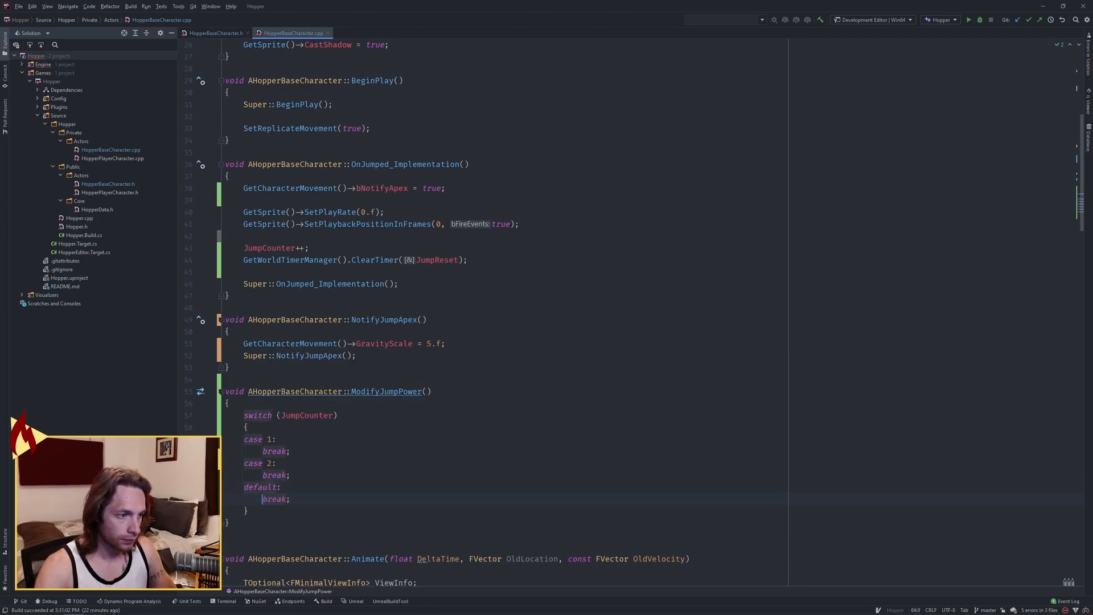
# Step: Case 1 sets JumpZVelocity = 1400.f and logs a "Jump Power Level 1" warning
pyautogui.write('G')
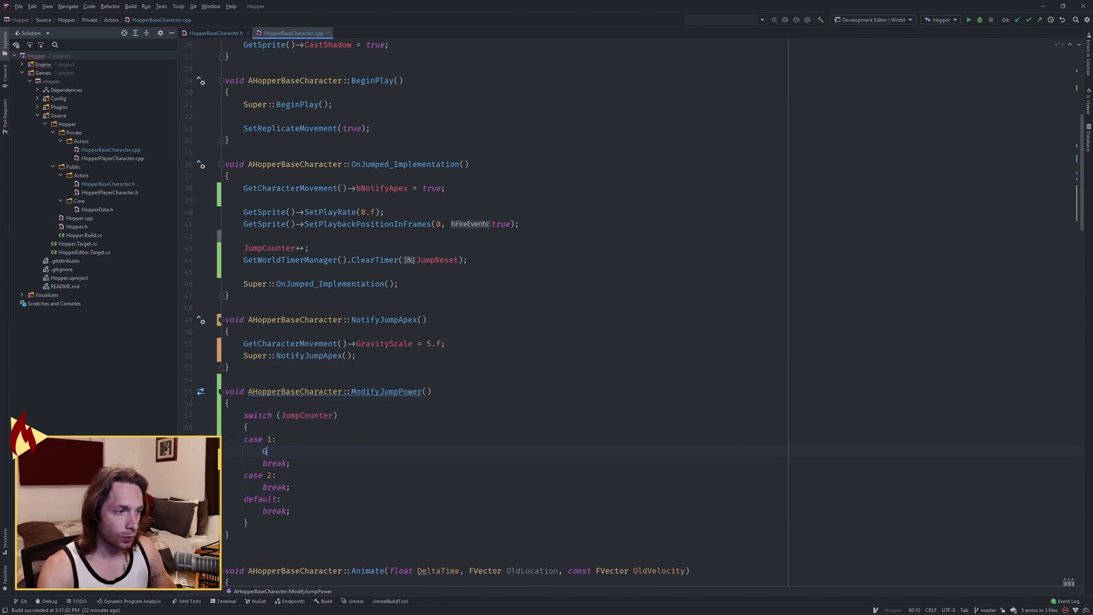
pyautogui.write('GetCharacterMovement()->')
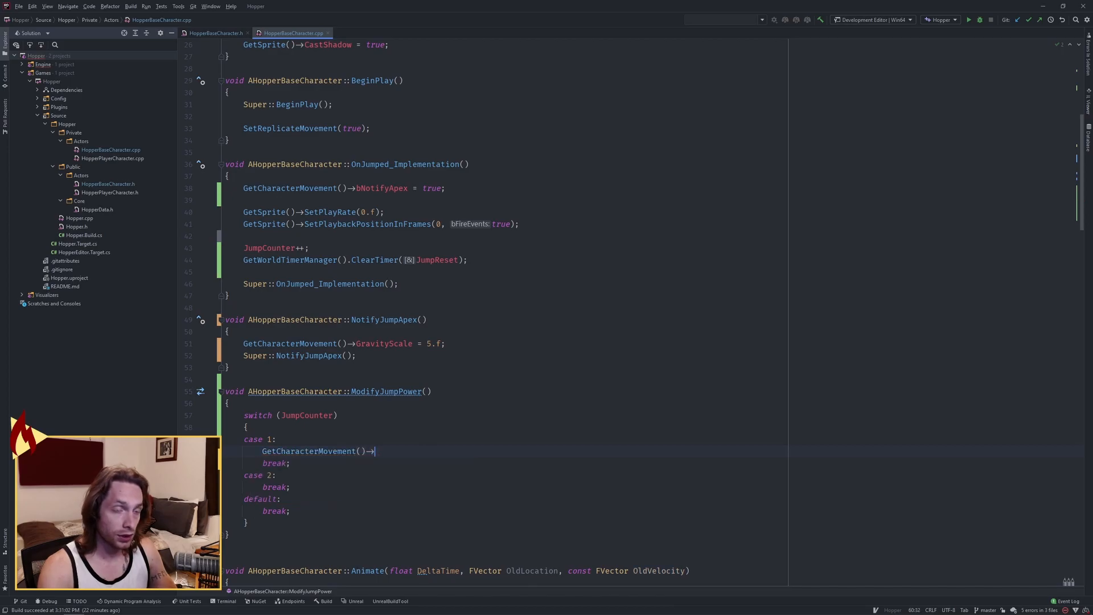
pyautogui.write('JumpZVelocity -=')
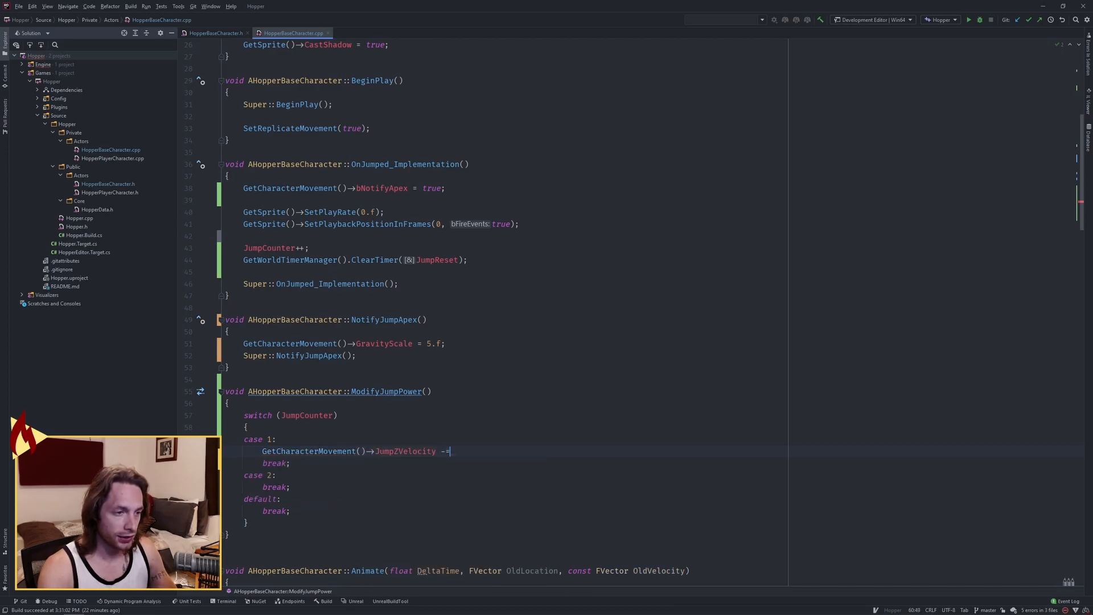
pyautogui.write('= 1400.')
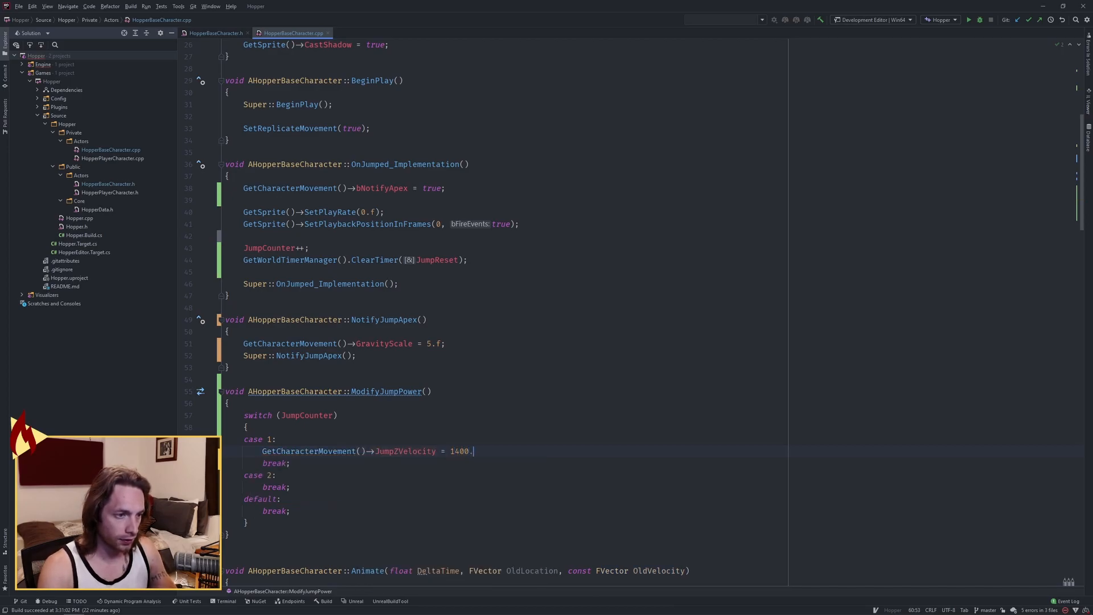
pyautogui.write('f;')
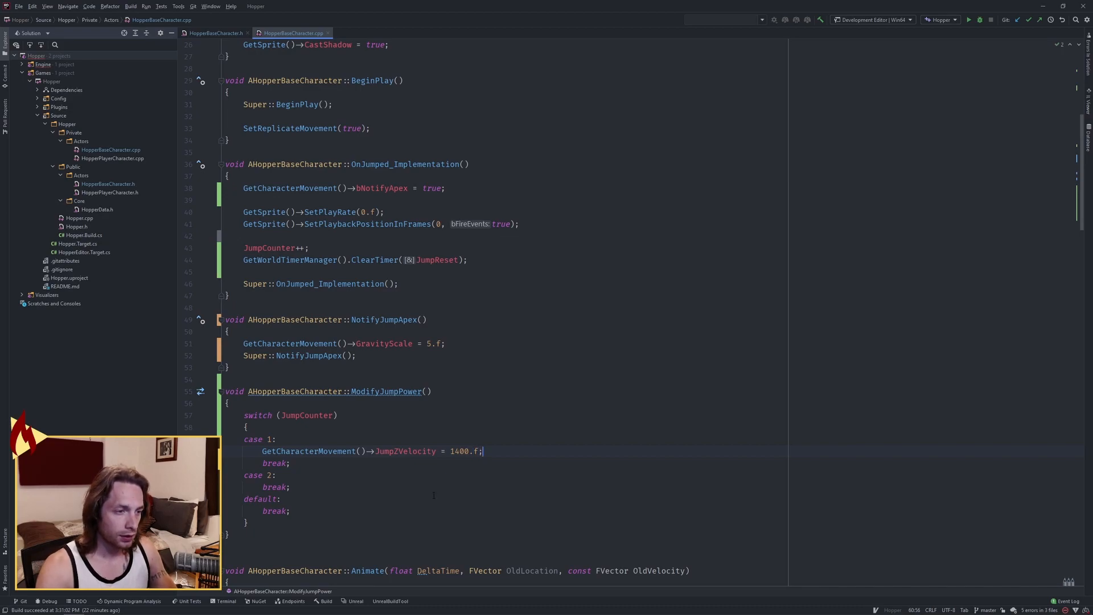
pyautogui.write('UE_LOG(LogTemp,')
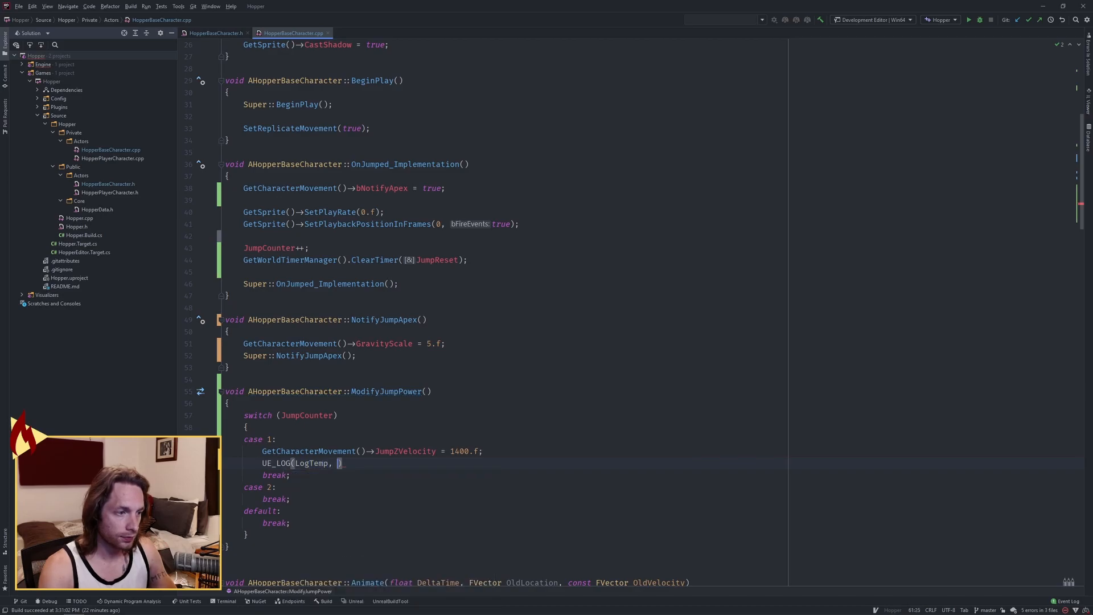
pyautogui.write('Warning, TEXT("J"')
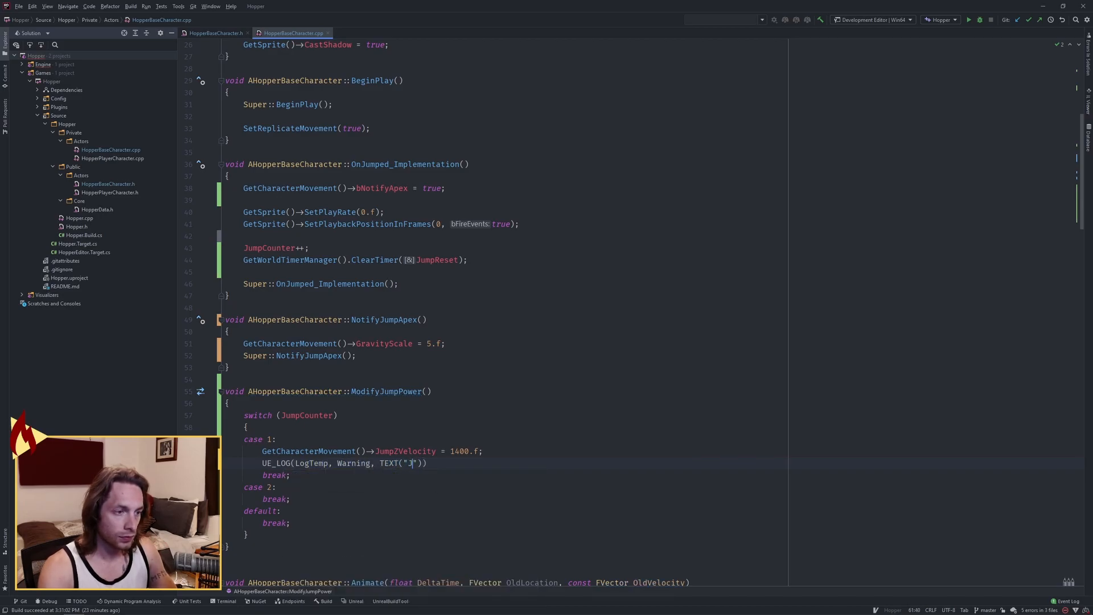
pyautogui.write('ump Power Level 1')
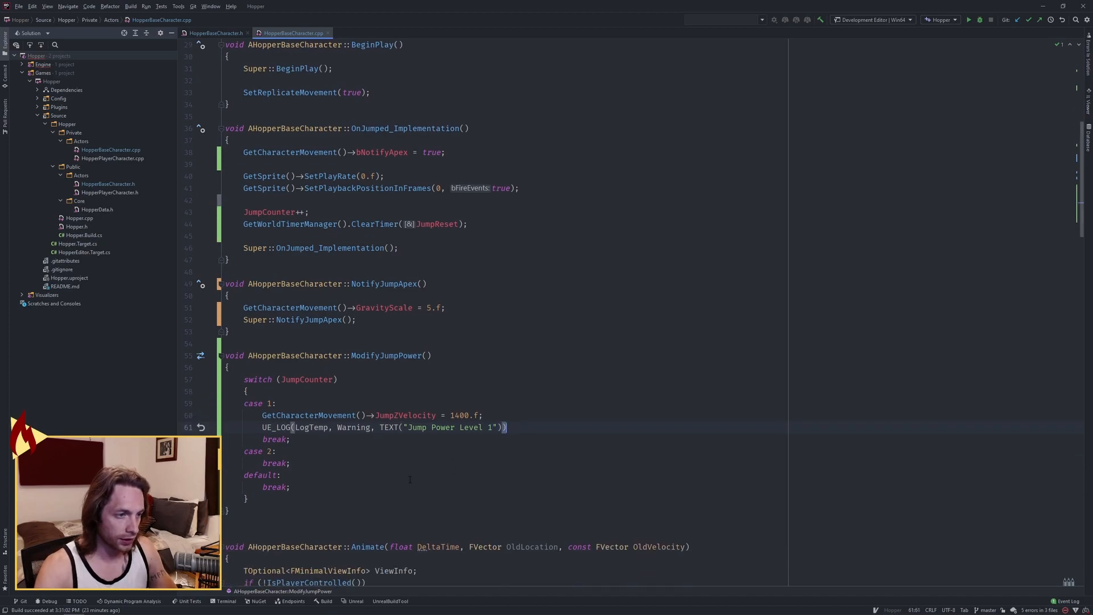
# Step: Case 2 sets JumpZVelocity 2000 logging Level 2, and the default branch logs Level 0
pyautogui.click(275, 450)
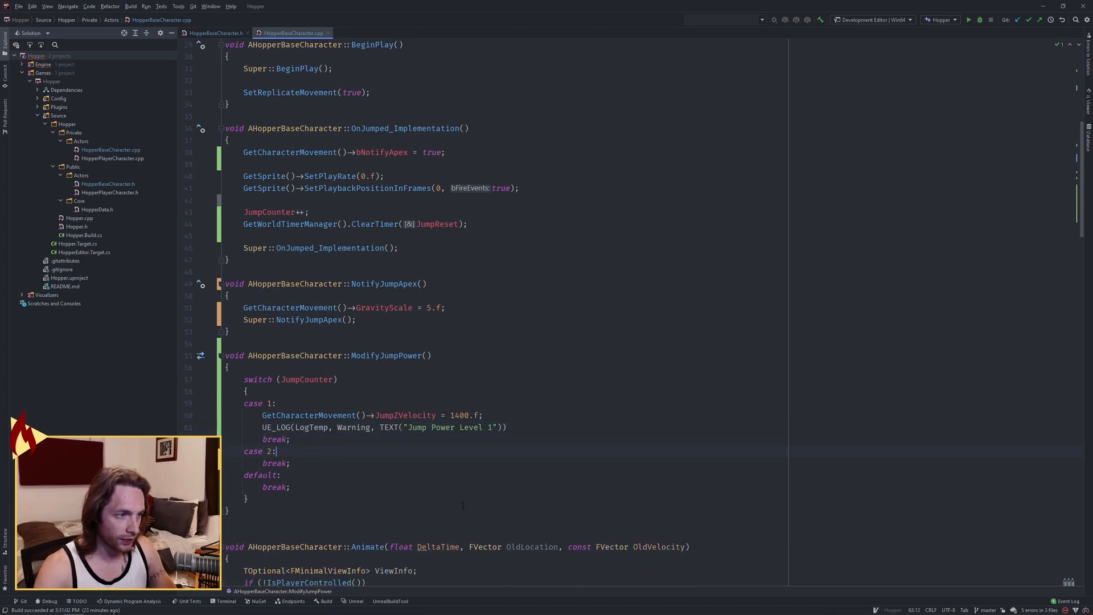
pyautogui.write('GetCharacterMovement()->JumpZVelocity =')
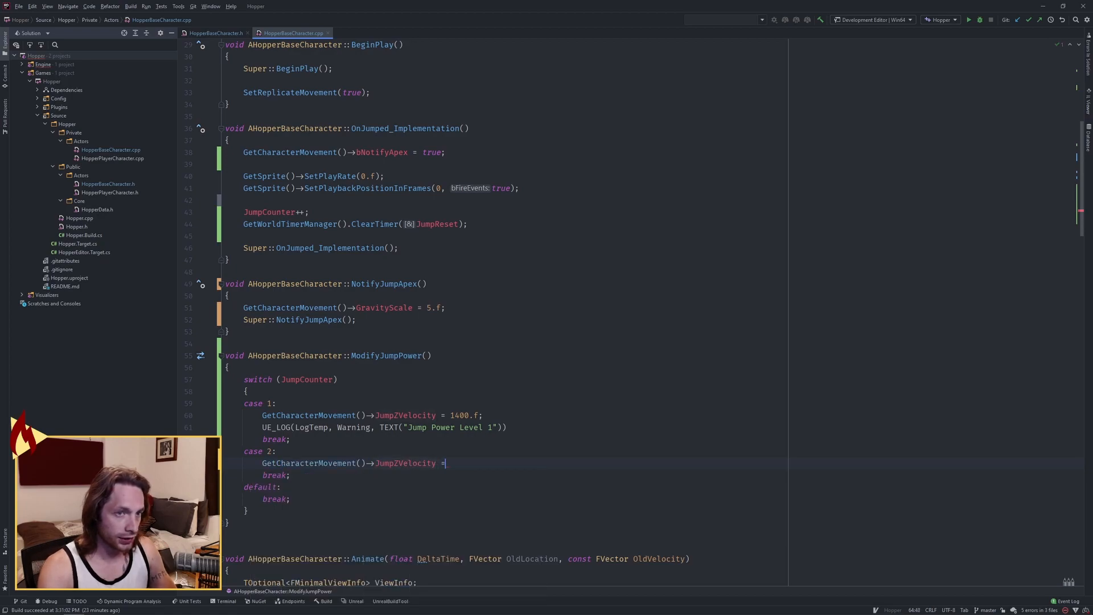
pyautogui.write('2000f.')
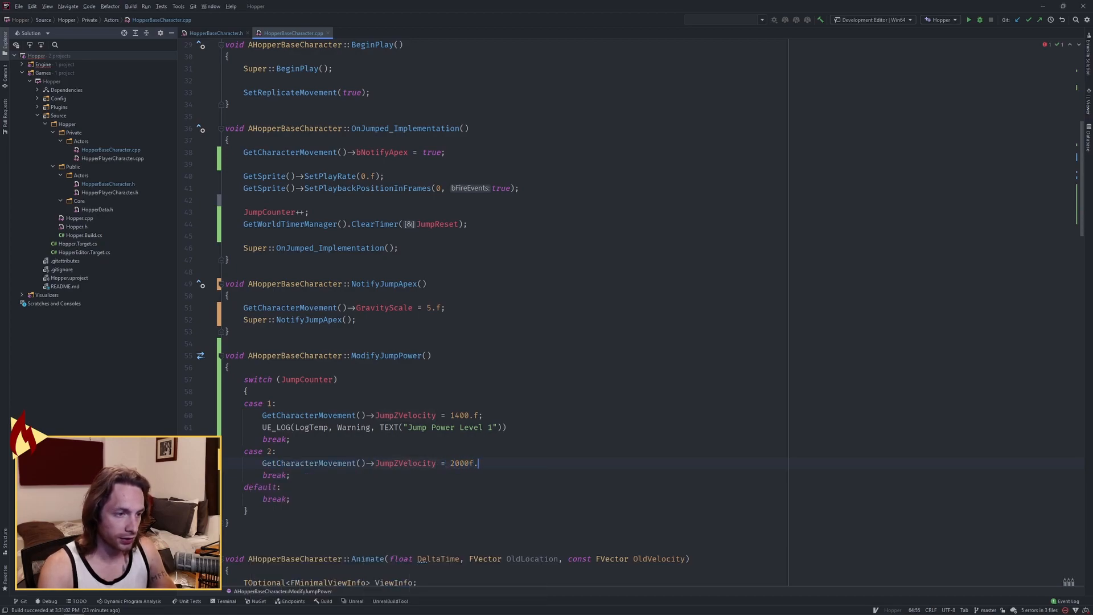
pyautogui.write('UE_LOG(LogTemp, Warning, TEXT("Jump Power Level 1"))')
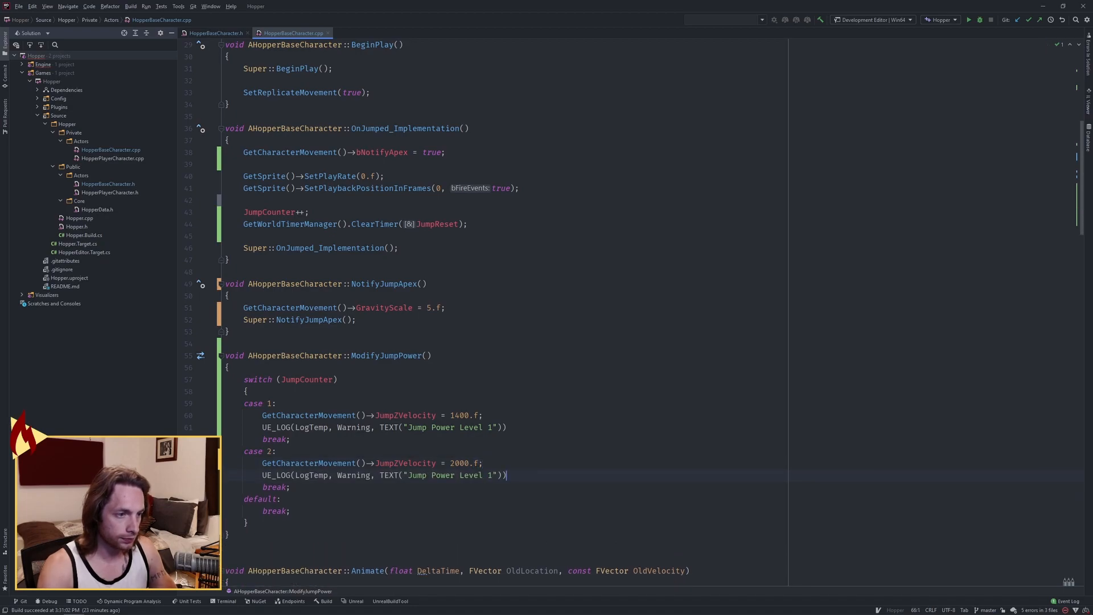
pyautogui.write('2')
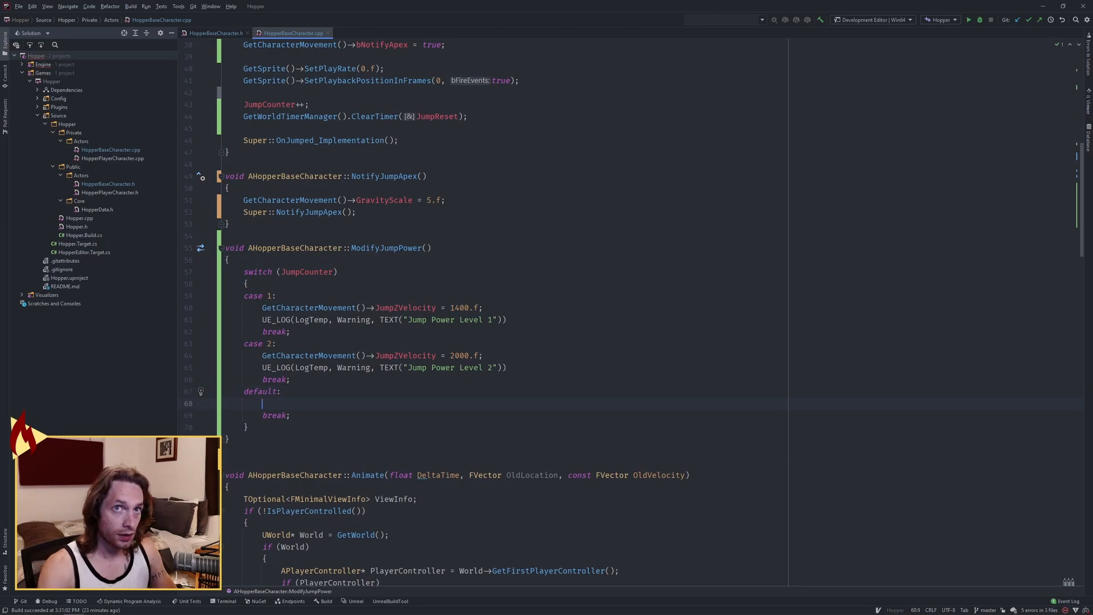
pyautogui.click(369, 319)
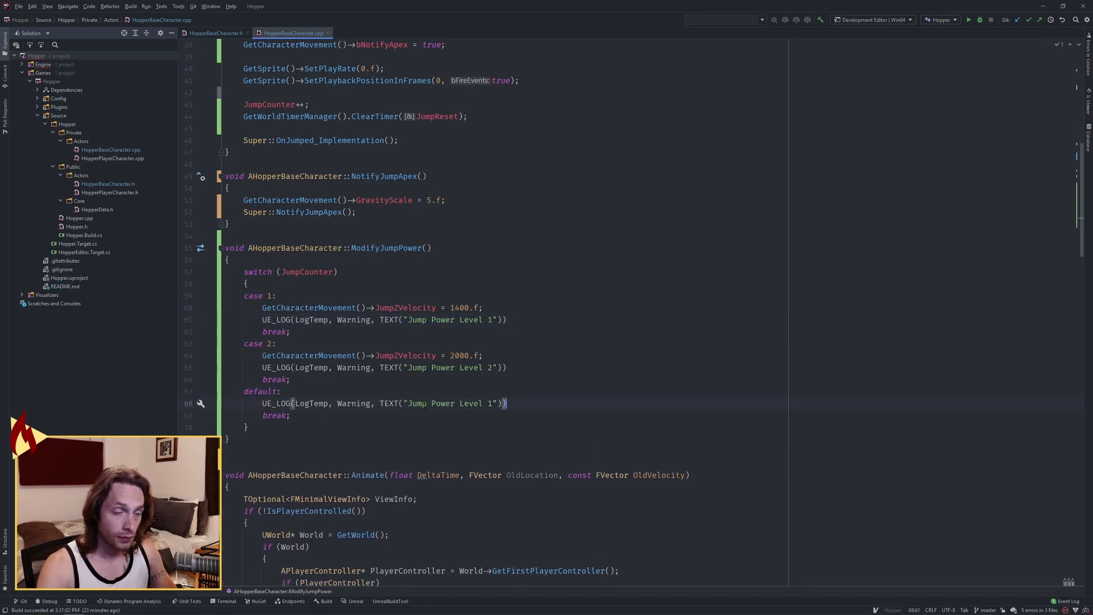
pyautogui.write('0')
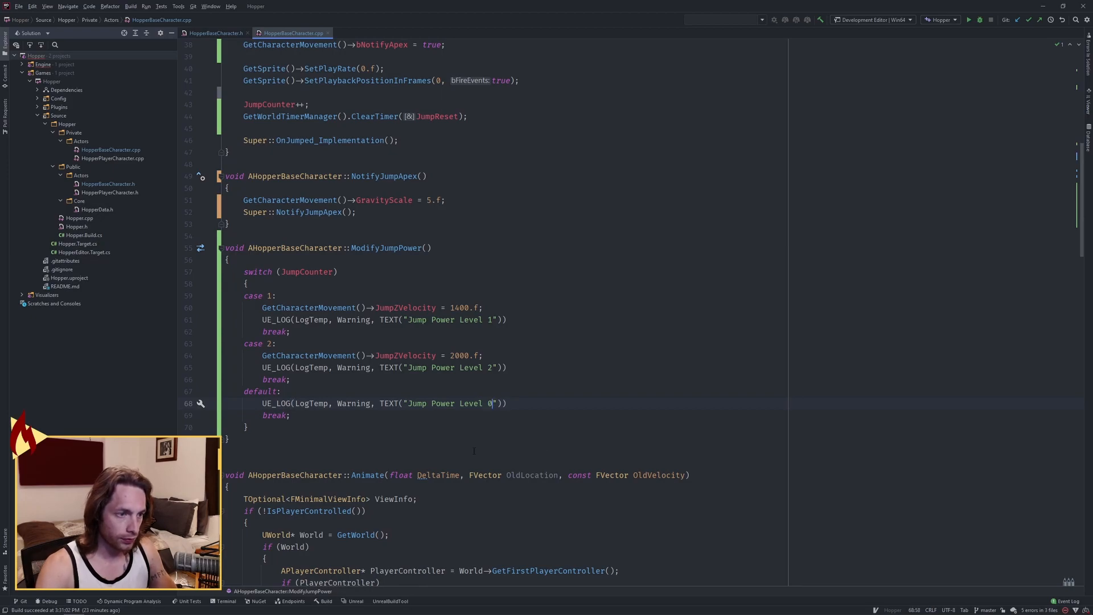
pyautogui.click(291, 415)
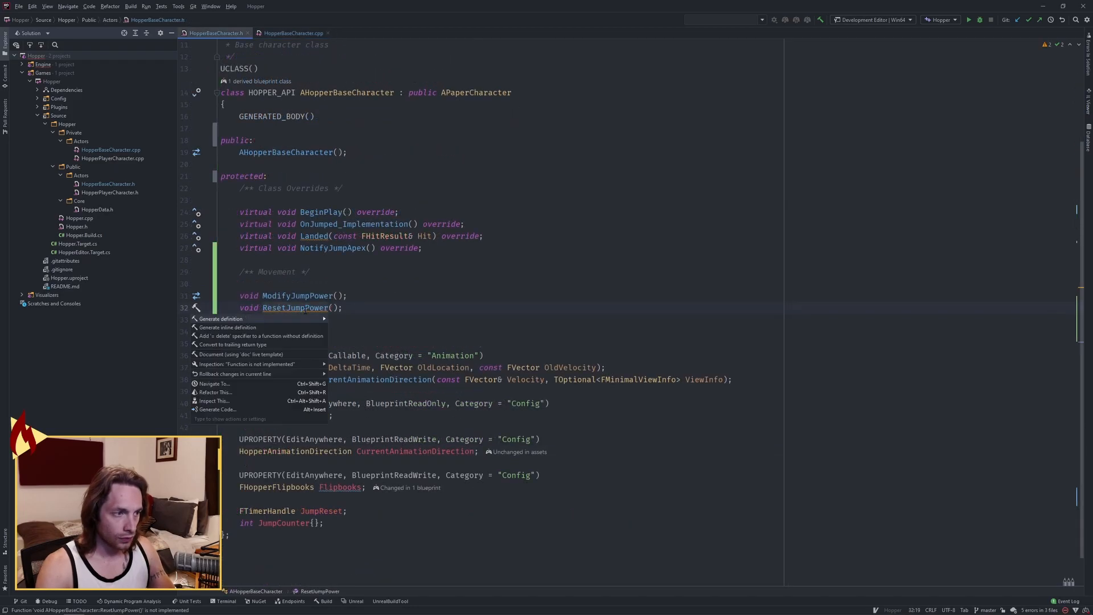
# Step: Define ResetJumpPower to set JumpCounter = 0, JumpZVelocity = 1000.f and log "Jump Power Reset"
pyautogui.click(220, 318)
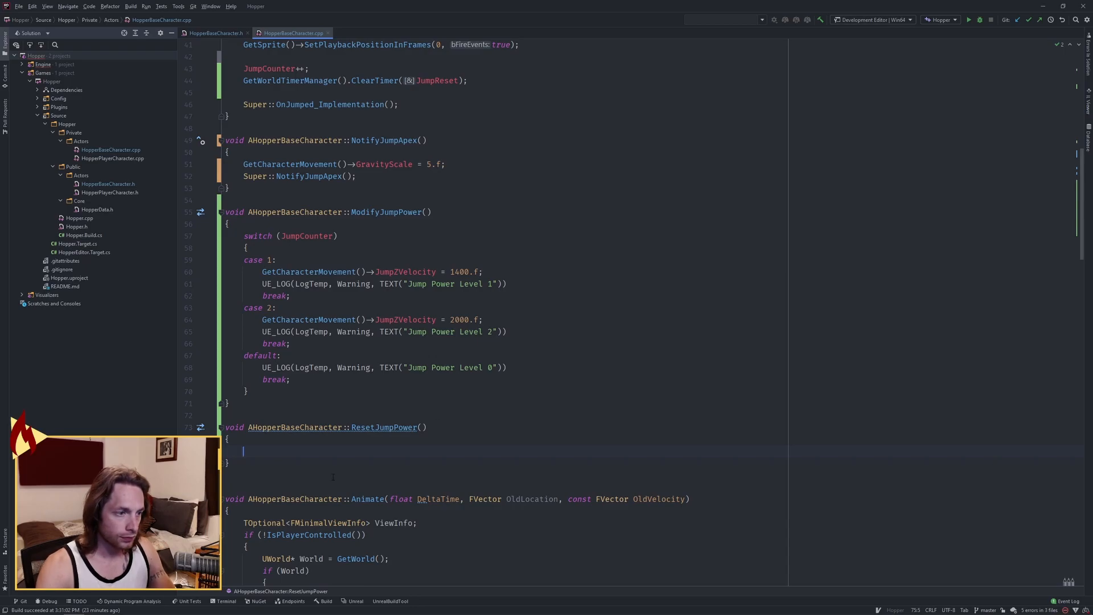
pyautogui.write('JumpCounter = 0;')
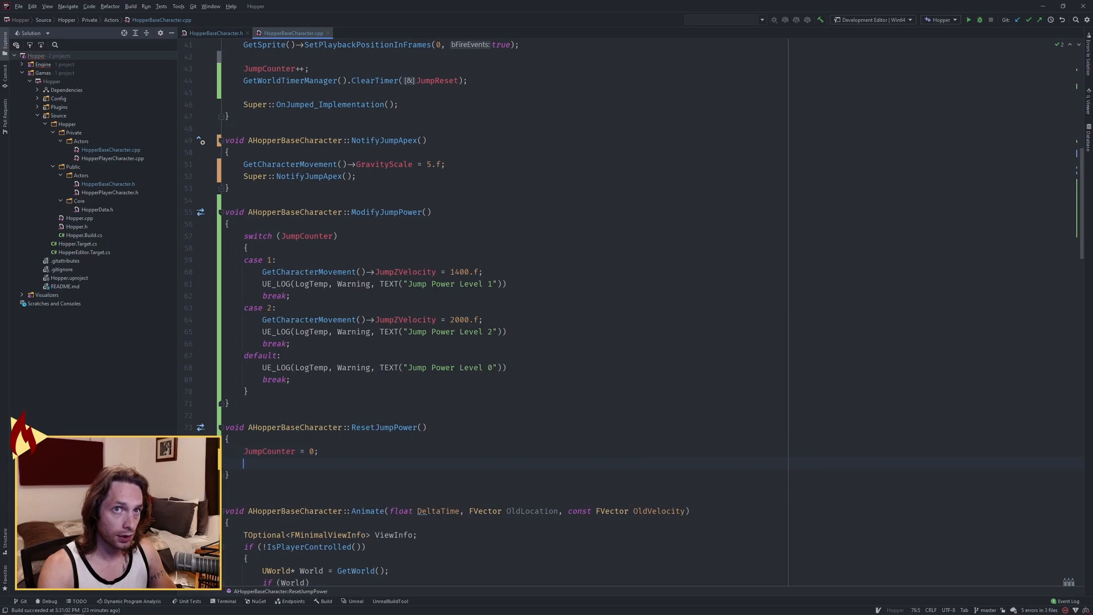
pyautogui.write('GetCharacterMovement()->JumpZVelocity =')
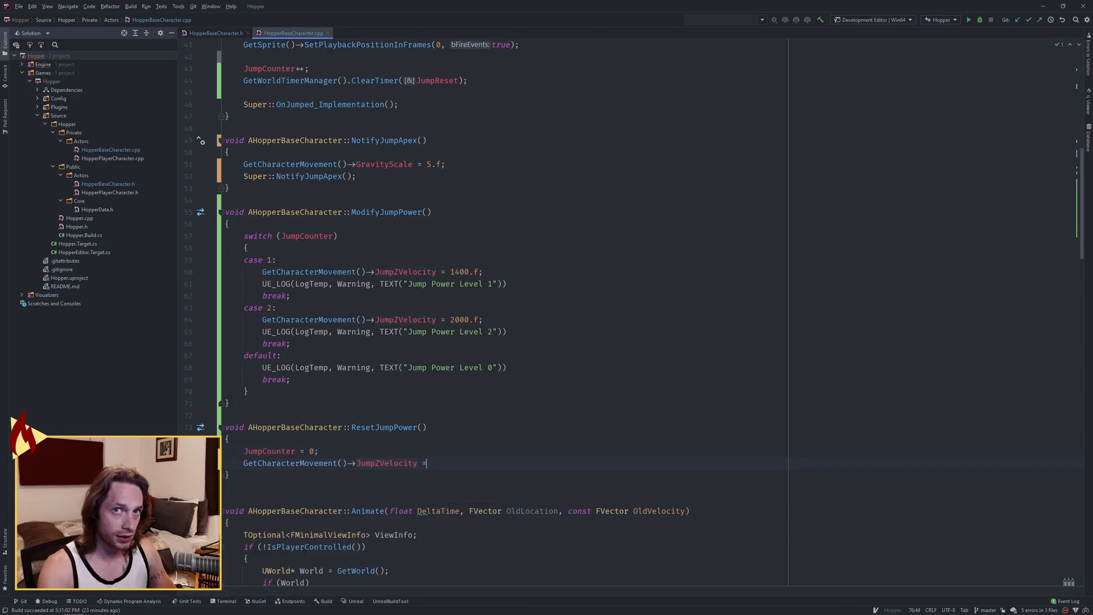
pyautogui.write('1000.f;')
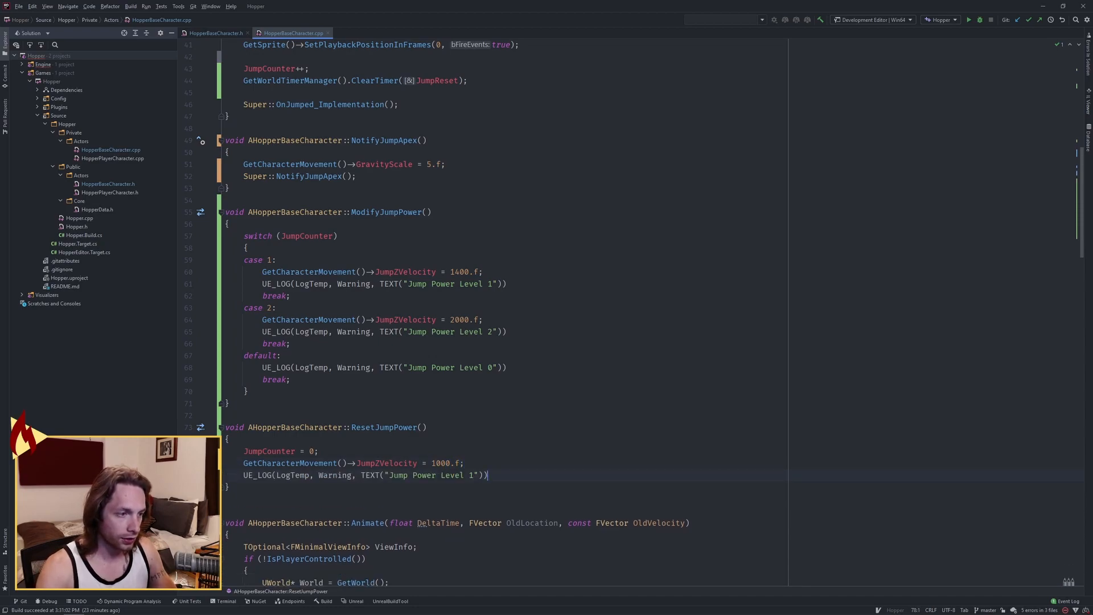
pyautogui.doubleClick(429, 475)
pyautogui.write('Reset')
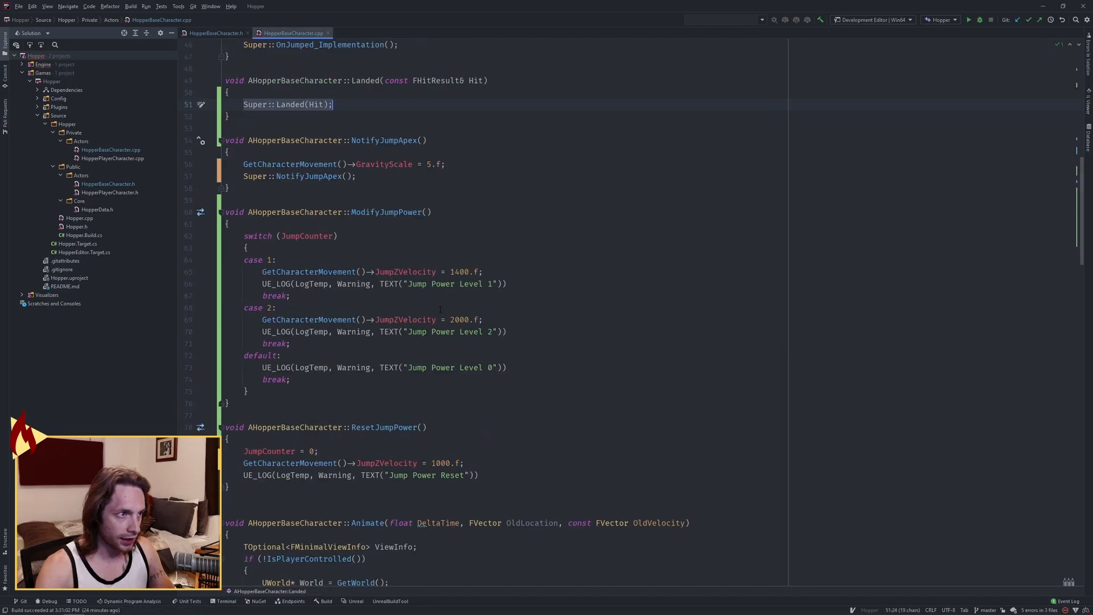
# Step: In Landed set sprite play rate 1, GravityScale 2.8f, ResetJumpPower when JumpCounter > 2, then ModifyJumpPower()
pyautogui.write('GetSprite()->SetPlayRate(1.f0')
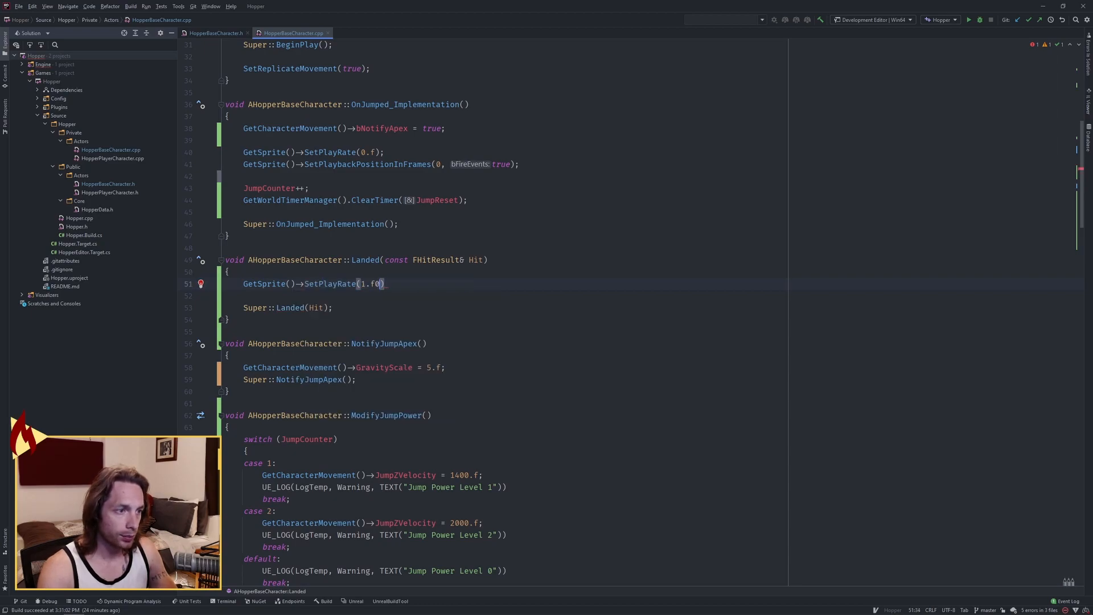
pyautogui.write('G')
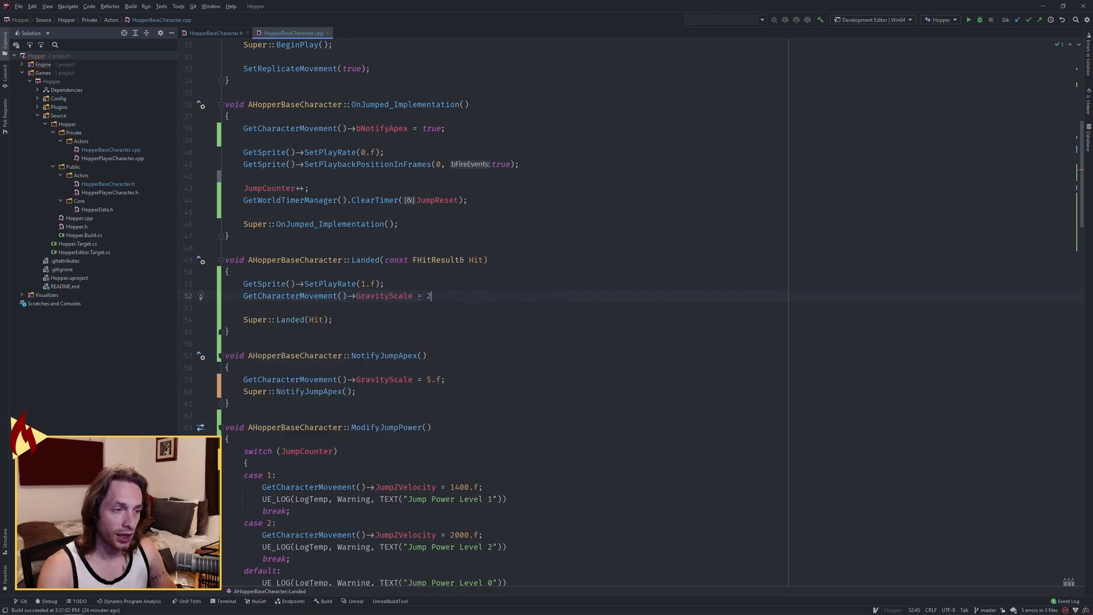
pyautogui.write('.8f;')
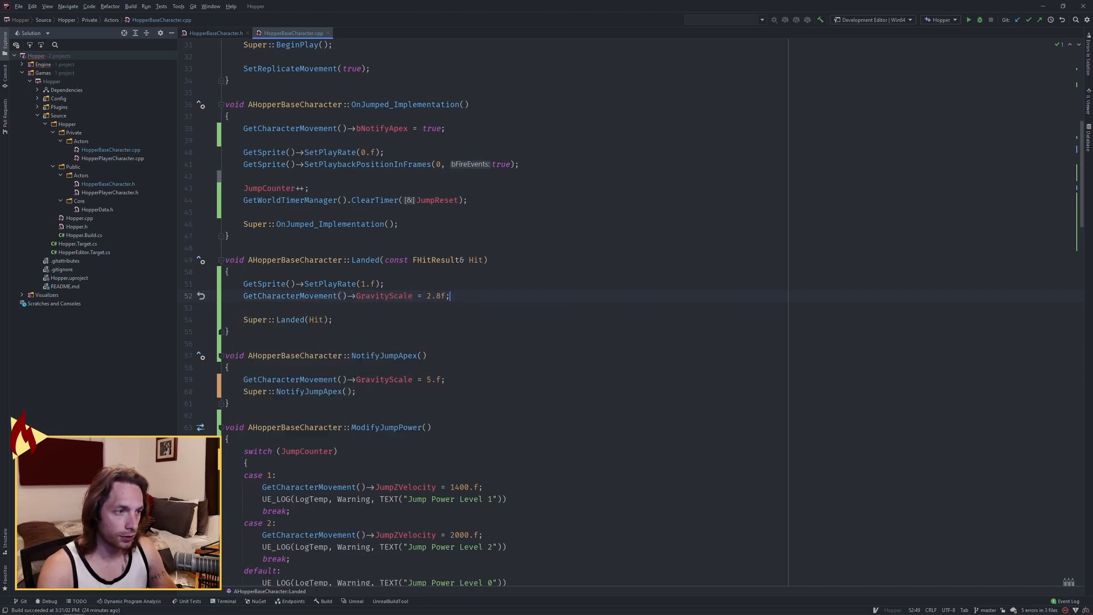
pyautogui.write('if (JumpCounter > 2')
pyautogui.write('ResetJumpPower();')
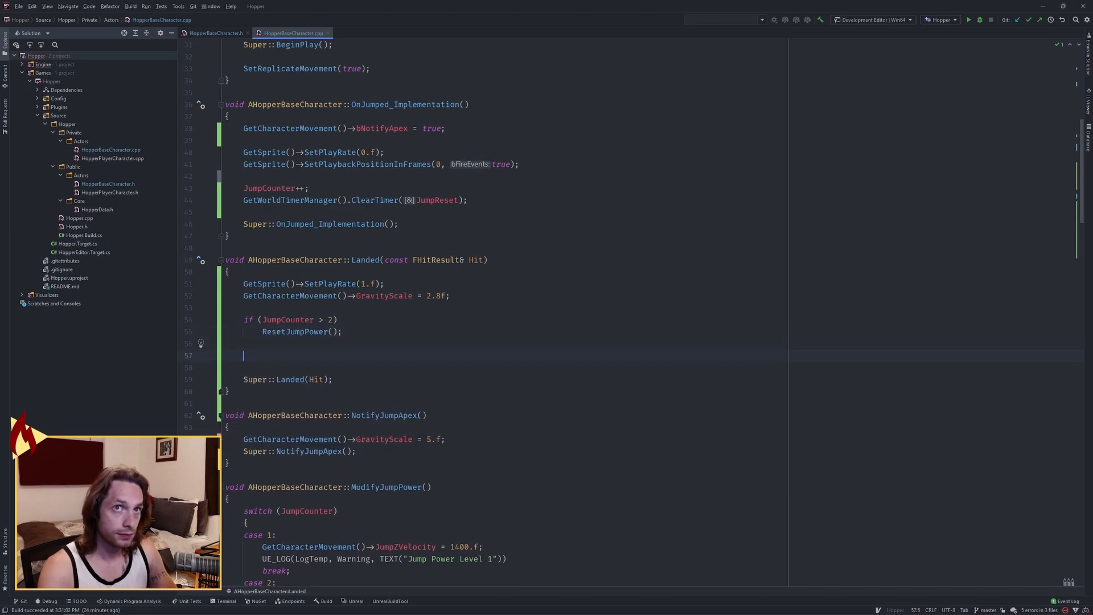
pyautogui.write('ModifyJumpPower();')
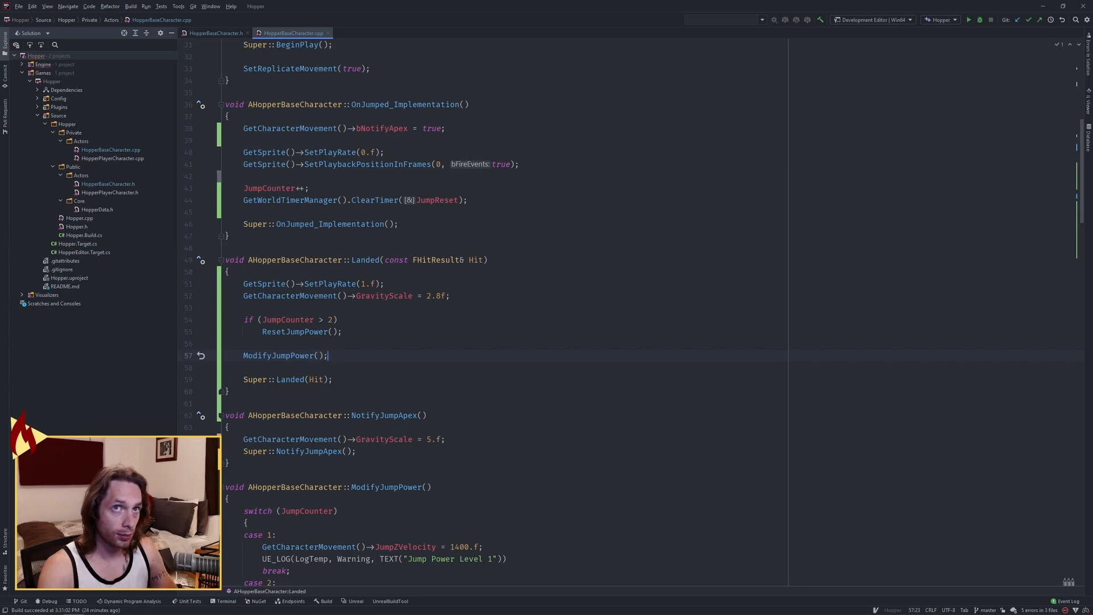
pyautogui.write('GetWorldTimerManager().SetTimer(JumpReset, this,')
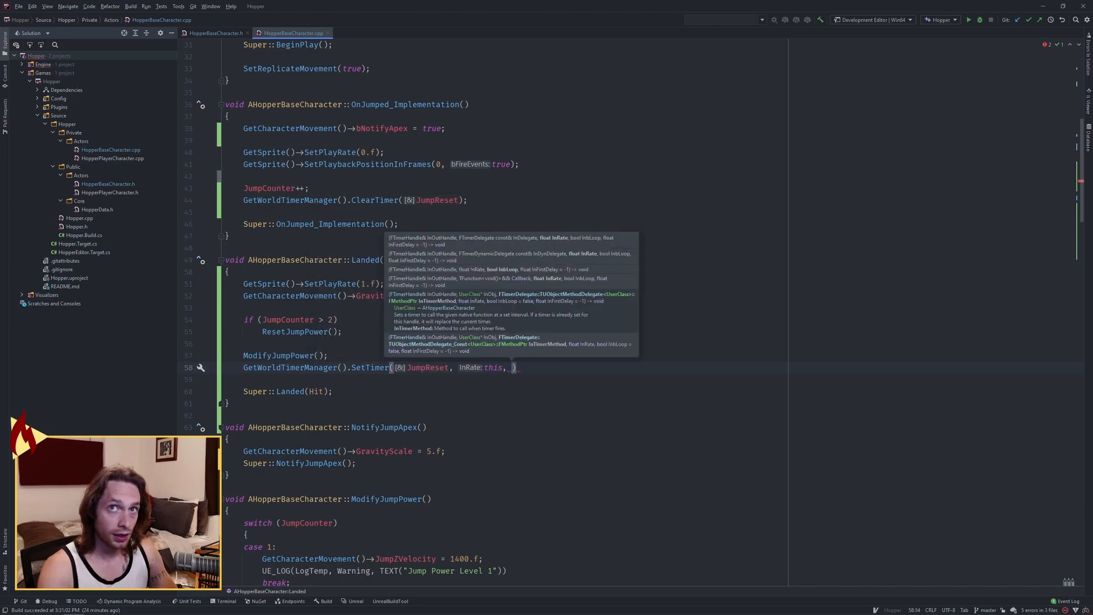
# Step: Set the JumpReset timer to call &AHopperBaseCharacter::ResetJumpPower after 0.2f non-looping, then build the project
pyautogui.write('&AHopperBaseCharacter::ResetJumpPower, 0.2f,')
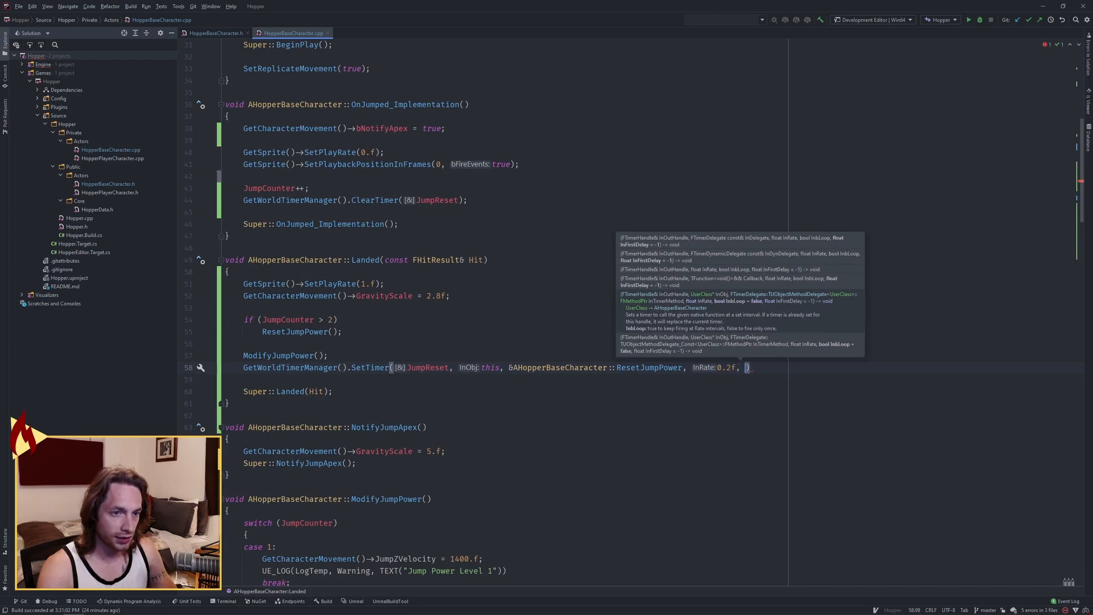
pyautogui.write('InbLoop: false);')
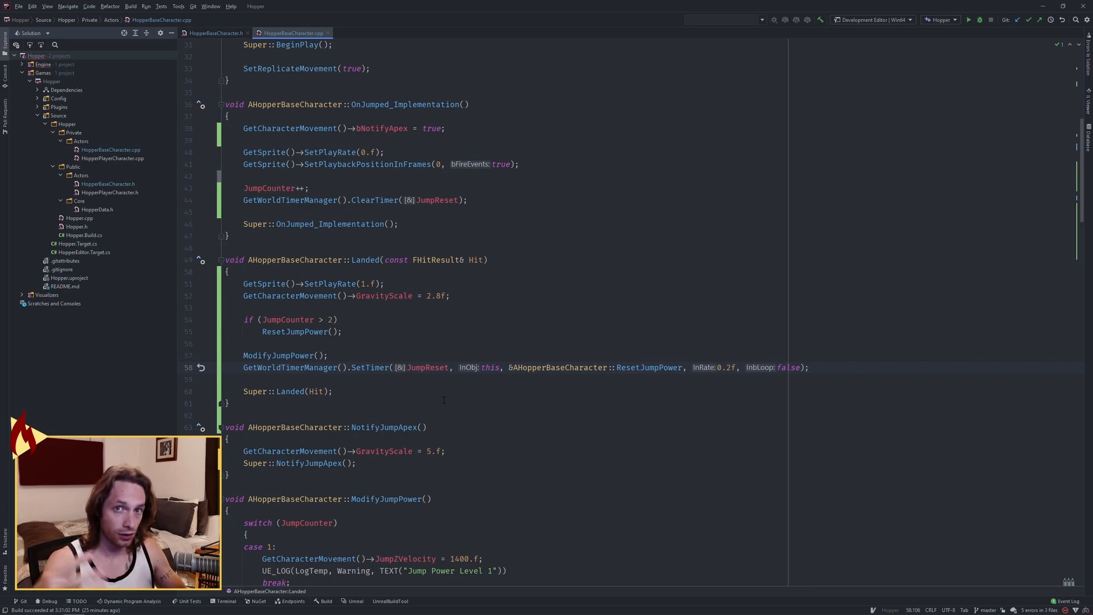
pyautogui.click(324, 600)
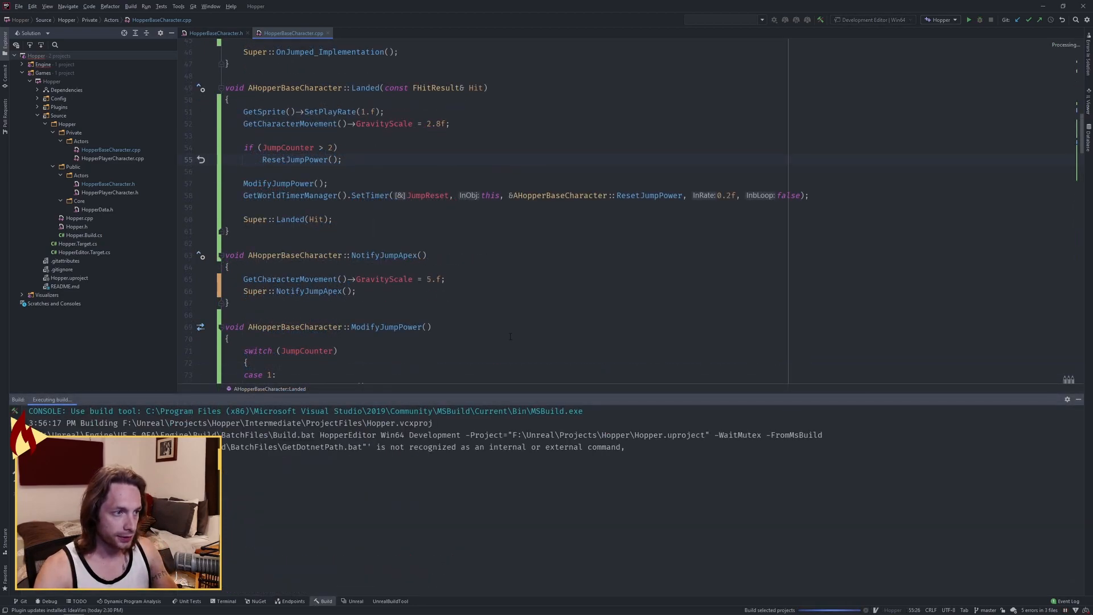